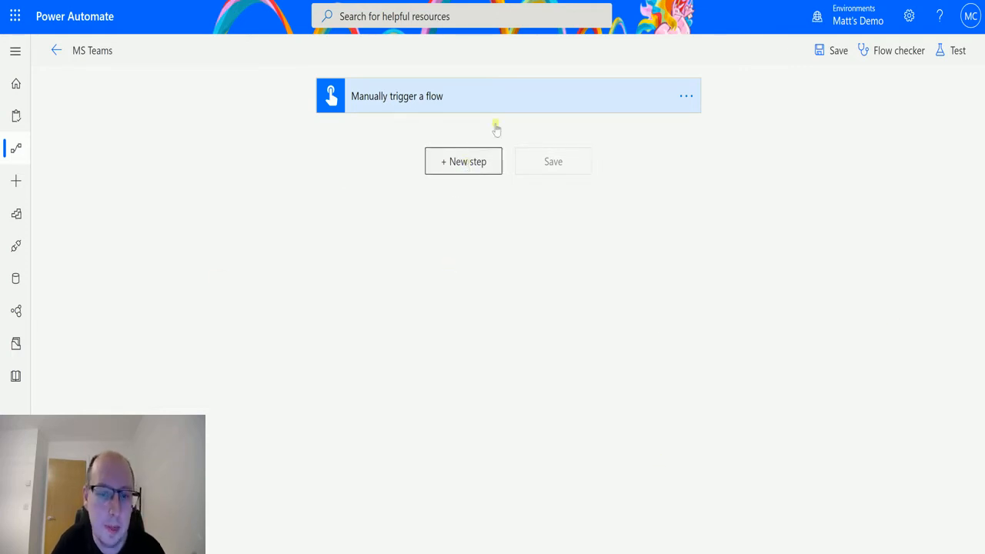
Add a new step after the manual trigger and choose the Microsoft Teams connector
left_click(463, 162)
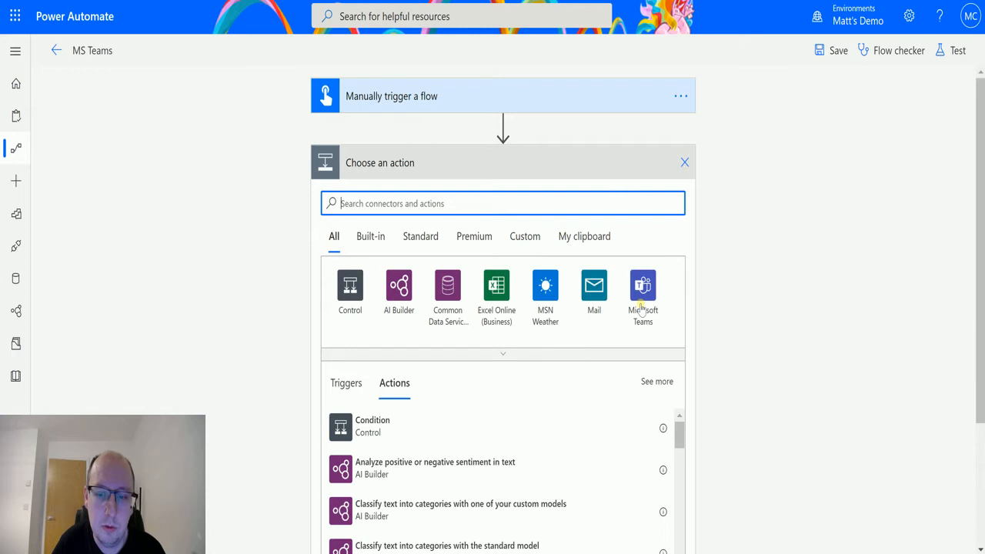
left_click(643, 292)
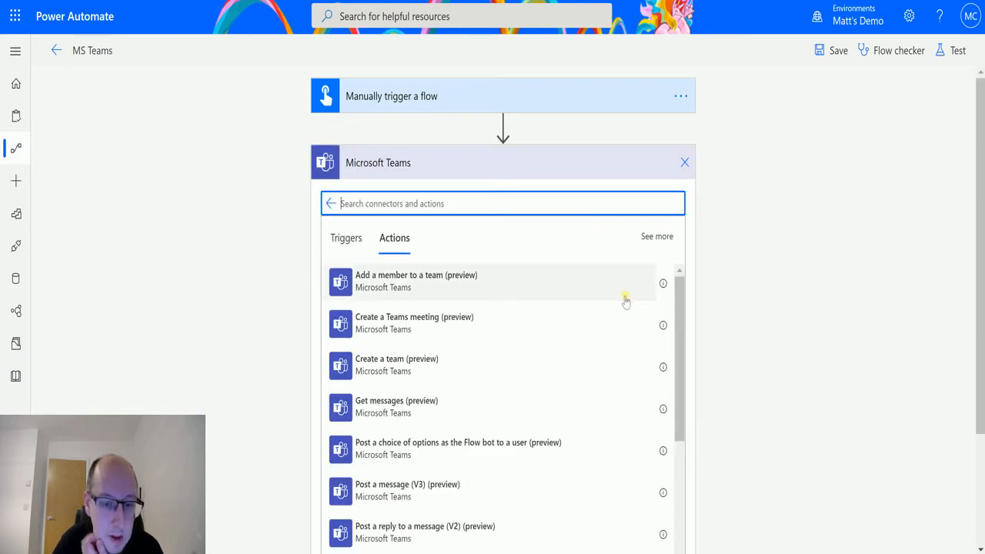
mouse_move(375, 329)
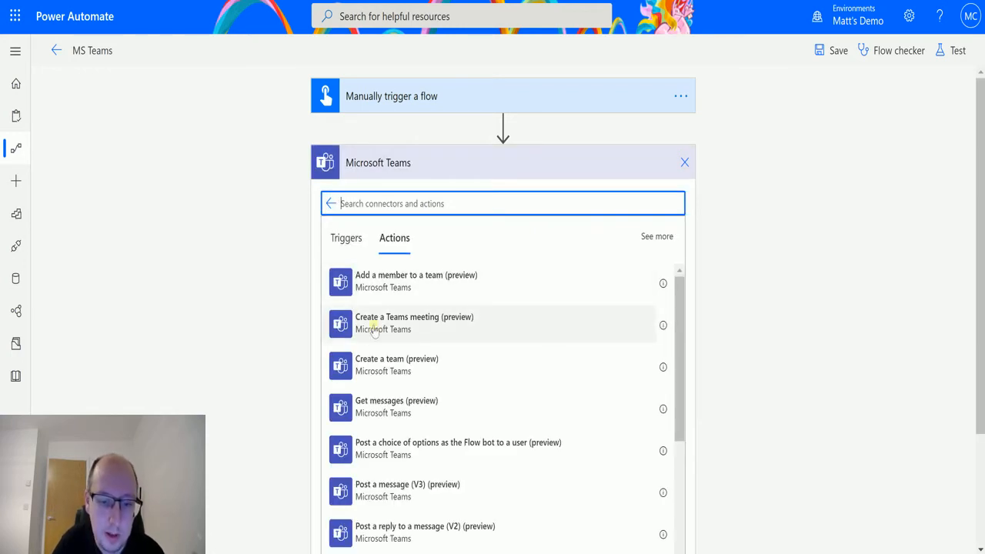
mouse_move(465, 327)
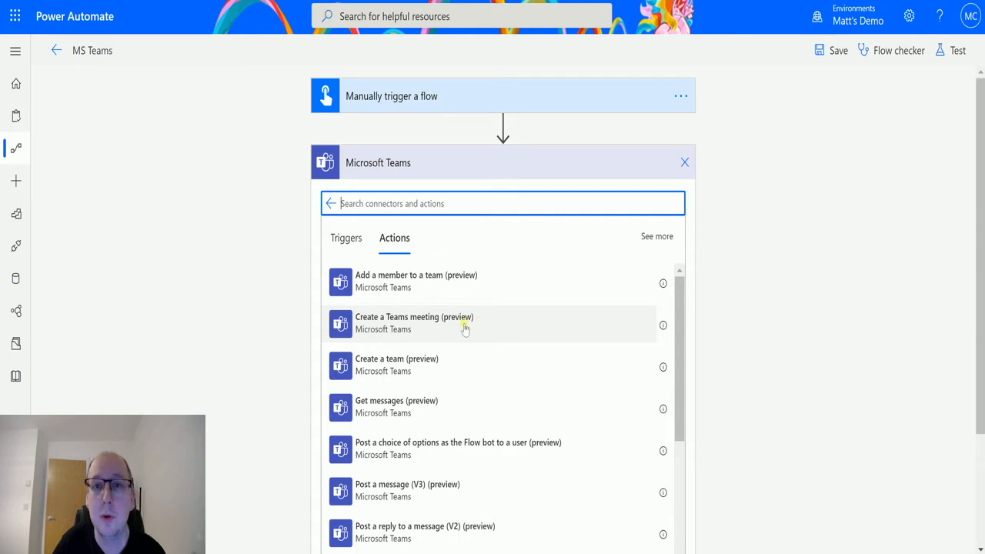
Add the Create a Teams meeting action with Calendar id set to Calendar
left_click(414, 324)
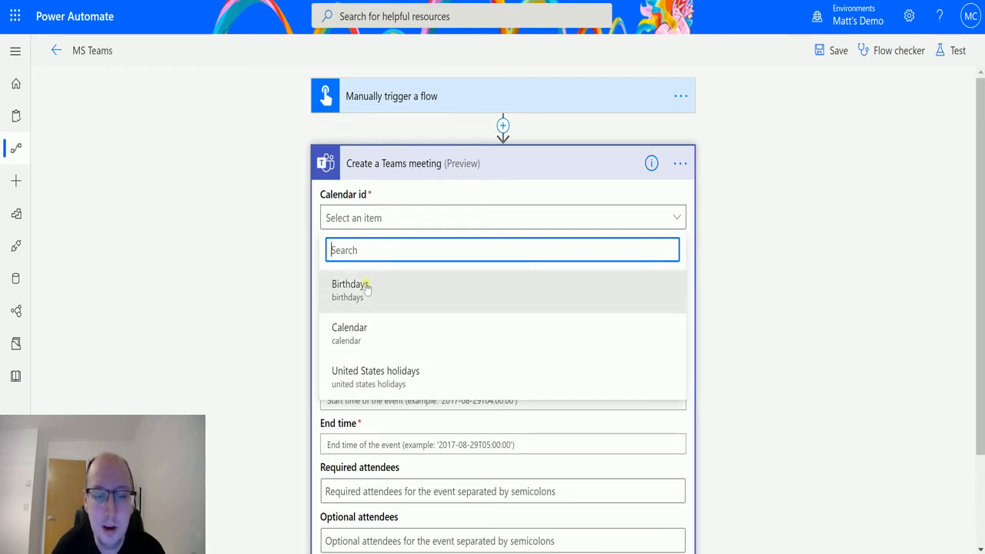
mouse_move(474, 377)
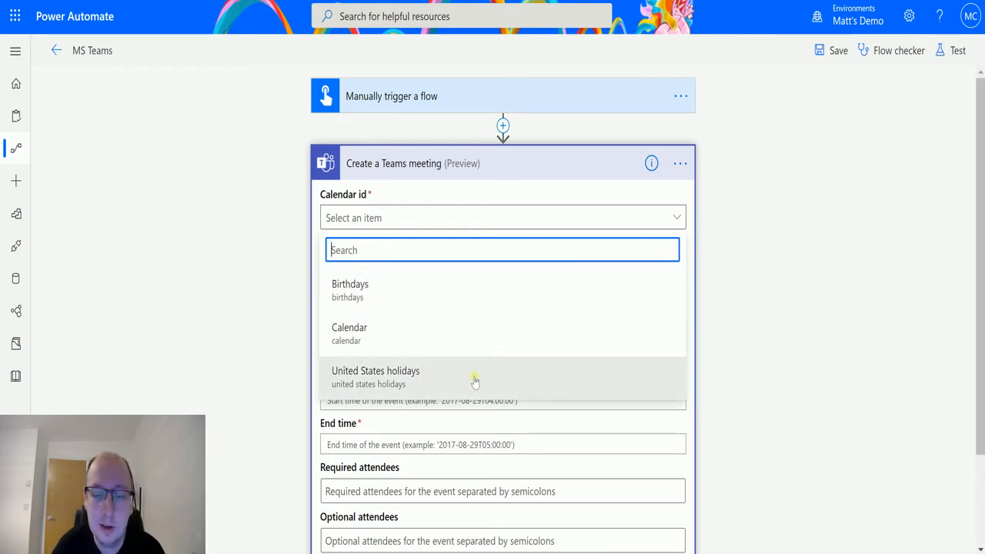
mouse_move(438, 341)
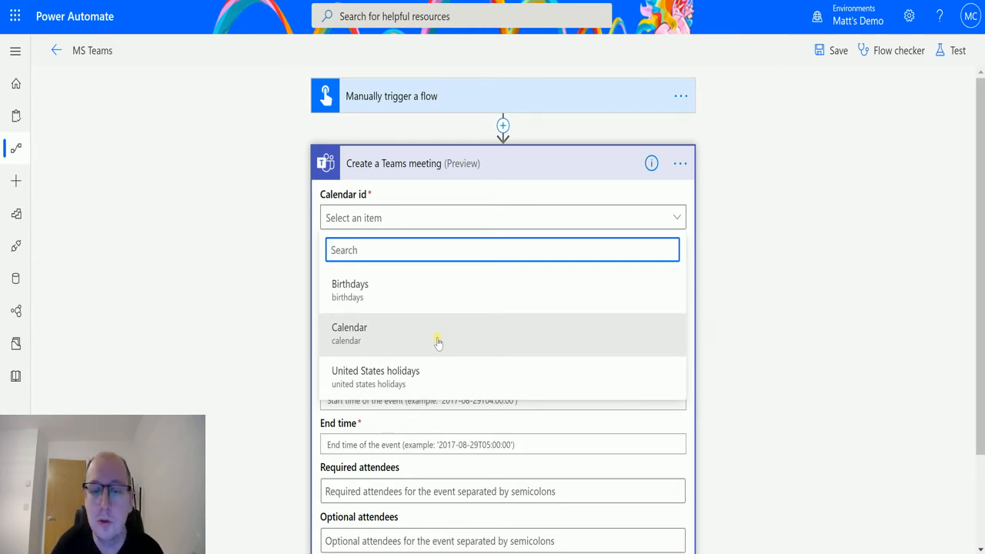
mouse_move(428, 341)
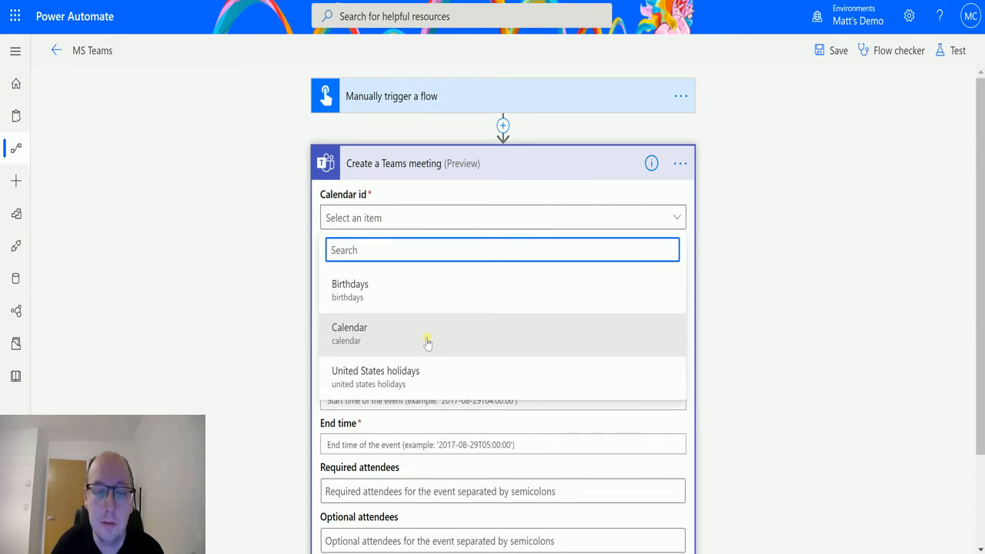
left_click(349, 332)
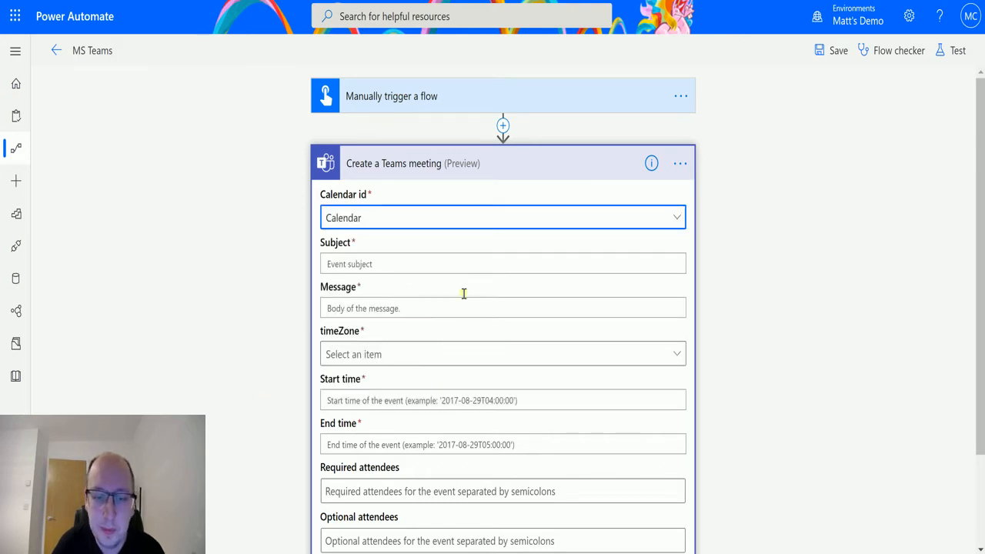
Enter subject 'New meeting to discuss project' and message 'Hi can we have a meeting to discuss the project.'
left_click(501, 265)
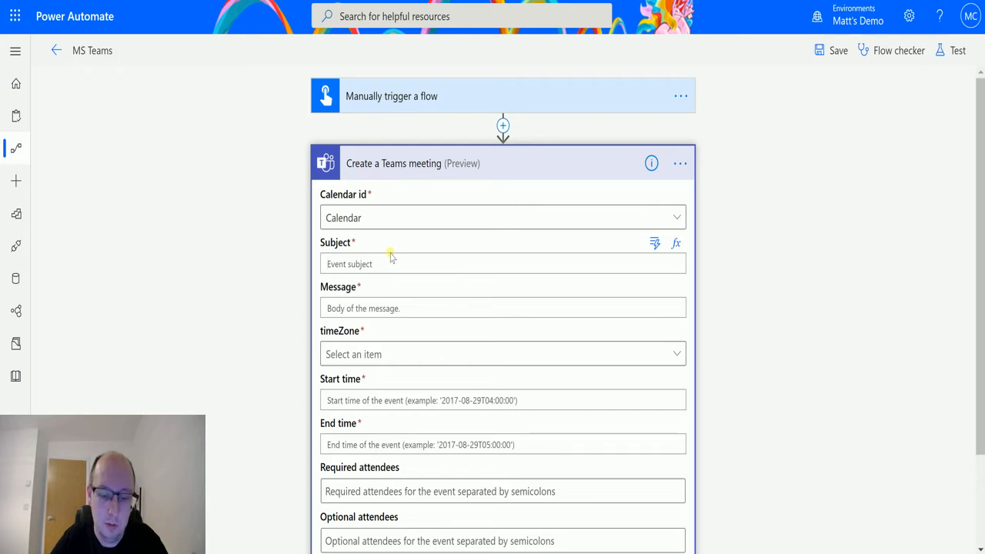
type("New meeting to discuss project")
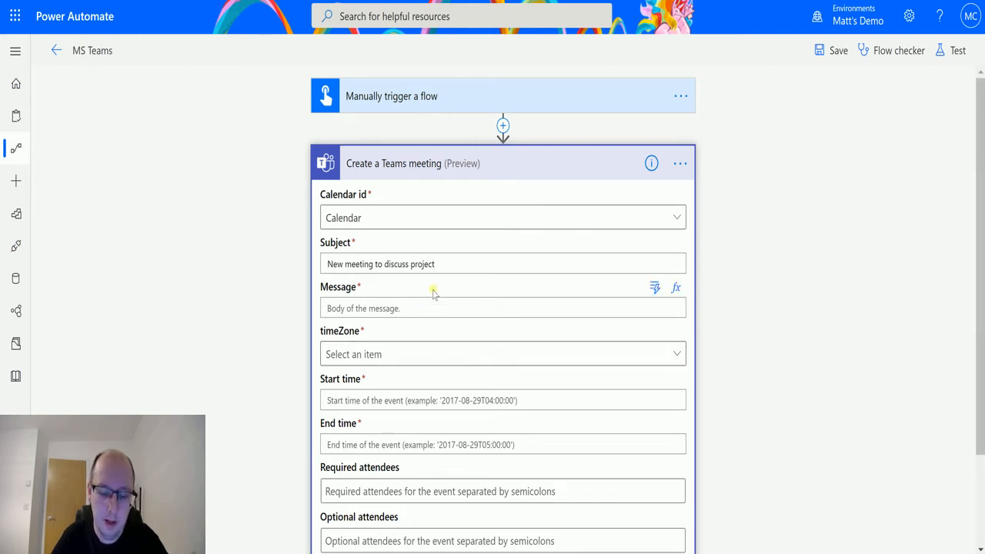
type("Hi")
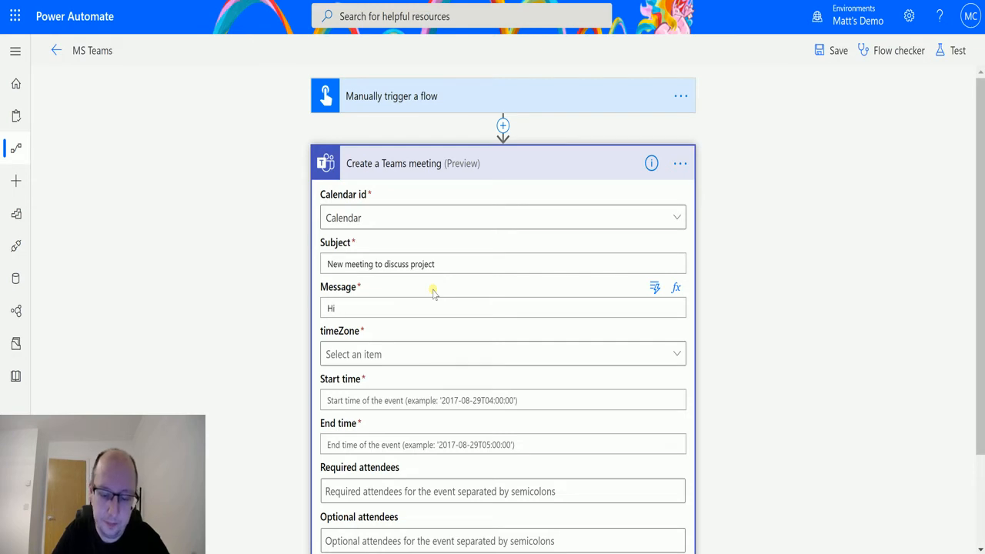
type("can we have")
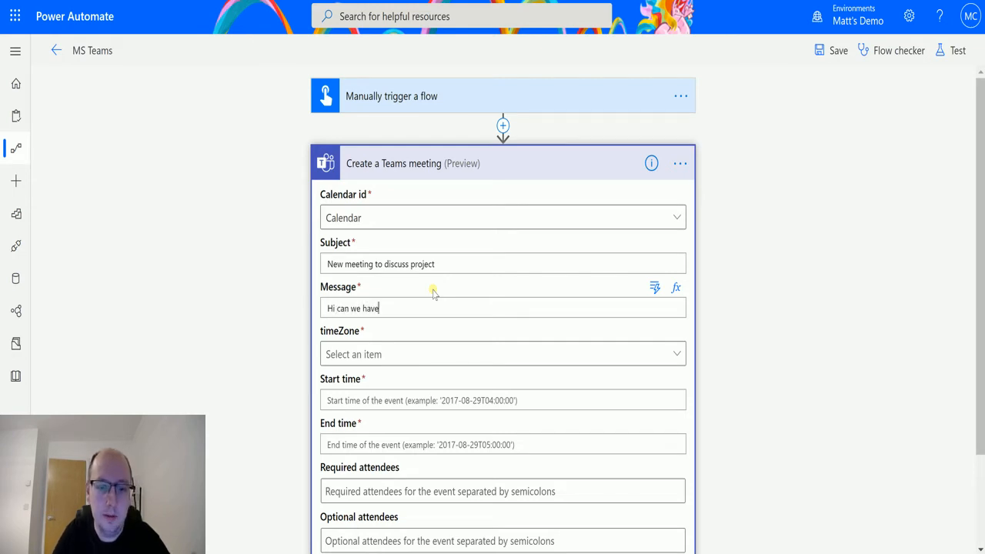
type("a meeting to discuss the projec")
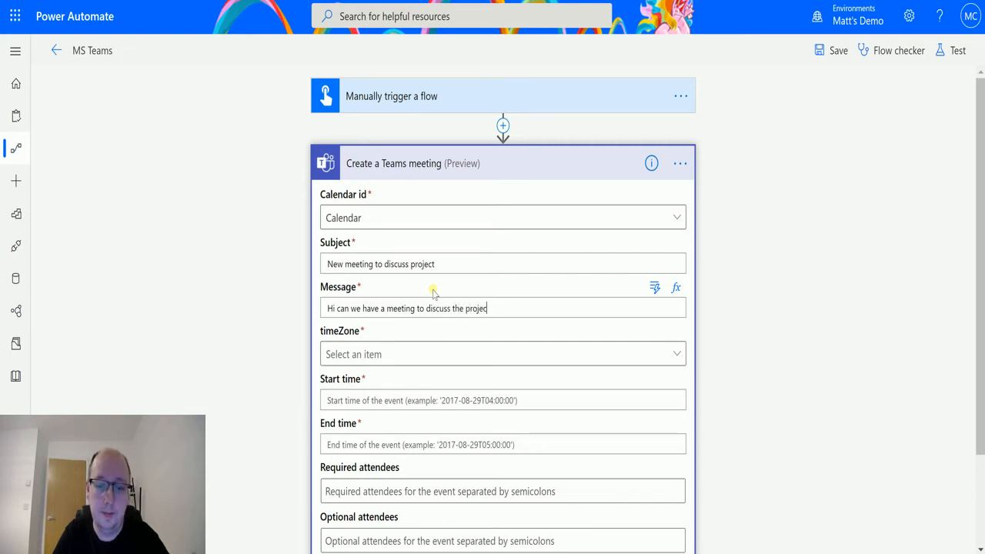
type("t.")
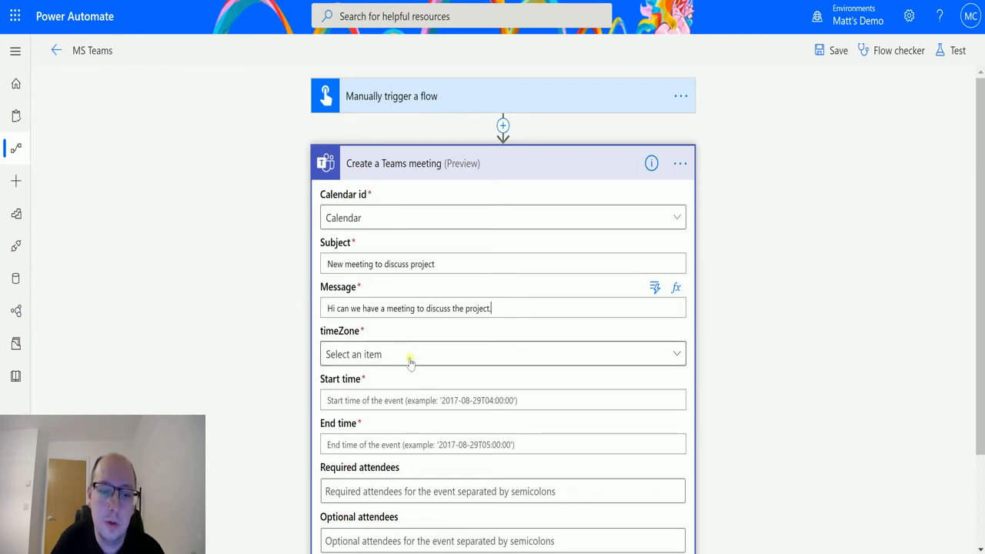
mouse_move(467, 383)
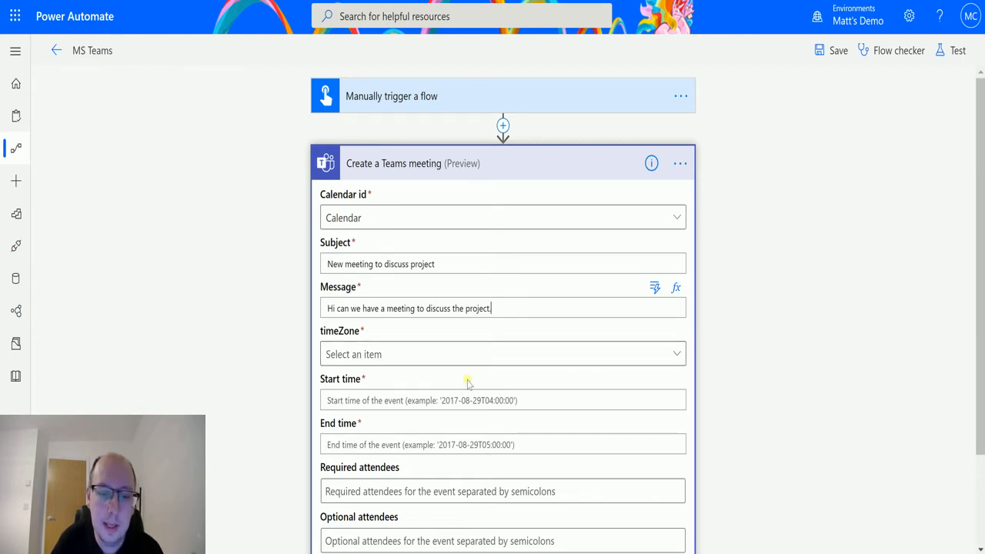
mouse_move(480, 400)
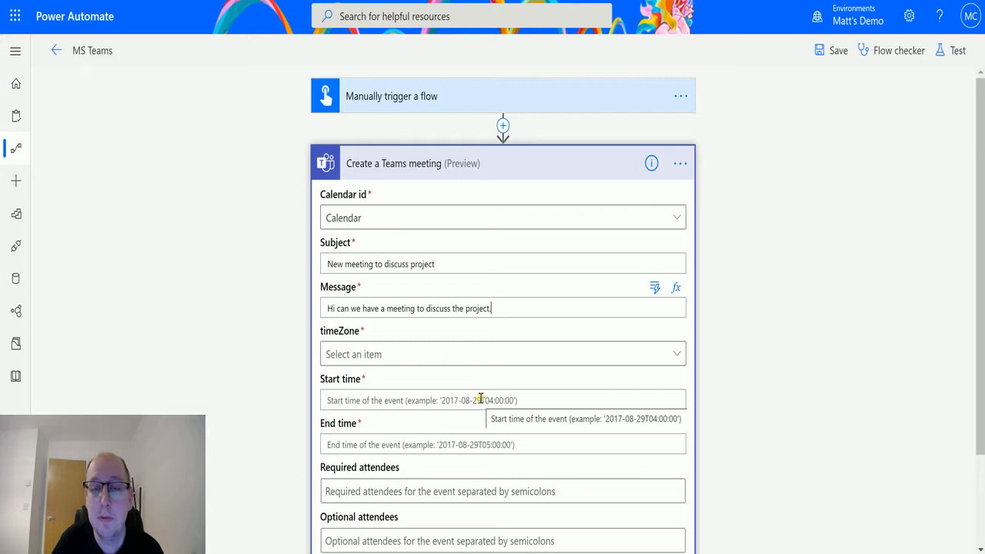
mouse_move(471, 380)
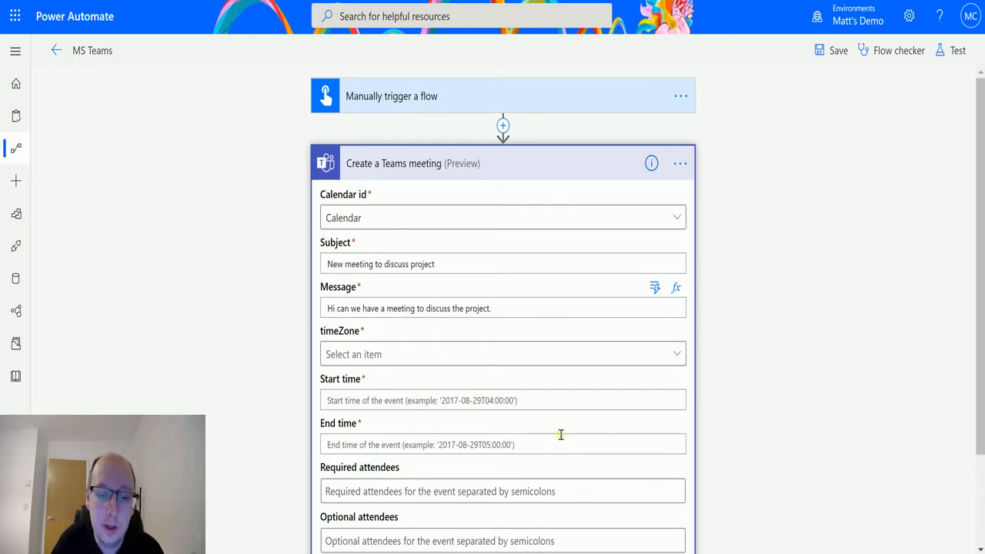
Set the meeting's time zone to Central European Standard Time via a 'centr' search
left_click(501, 354)
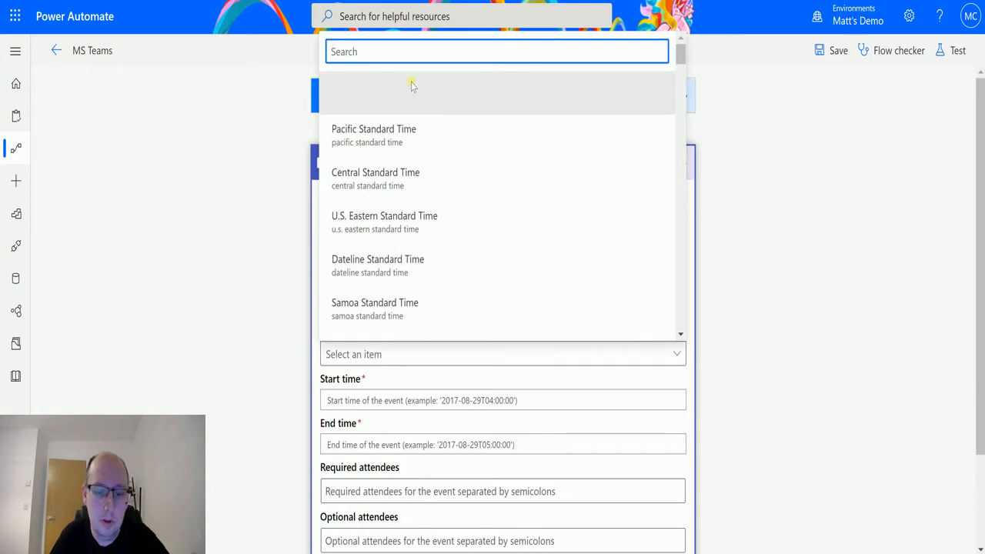
mouse_move(418, 166)
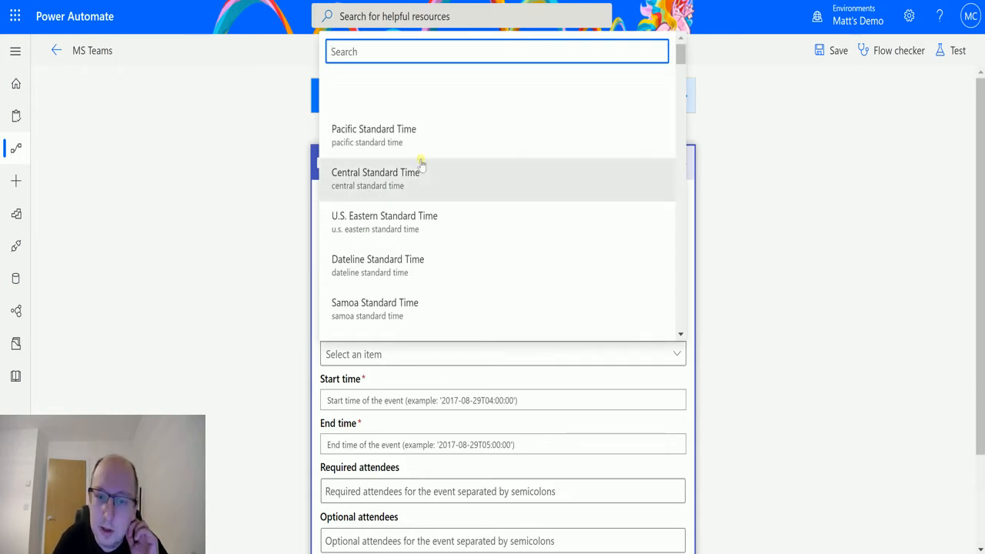
mouse_move(440, 166)
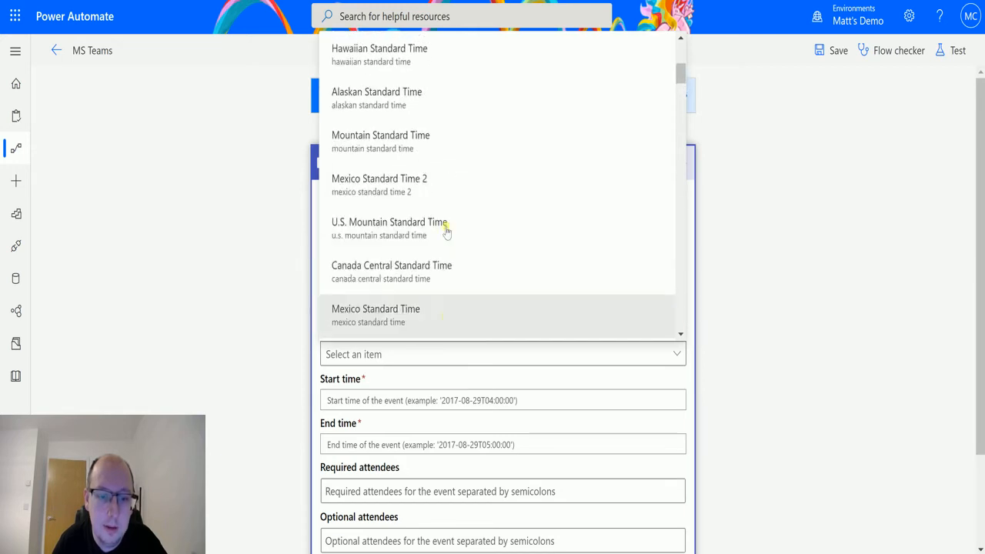
left_click(495, 50)
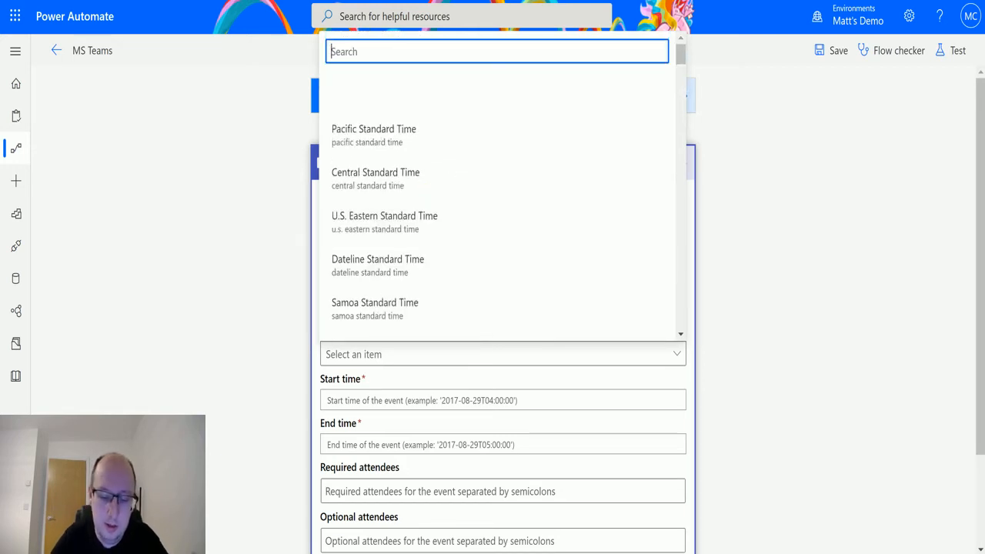
type("centr")
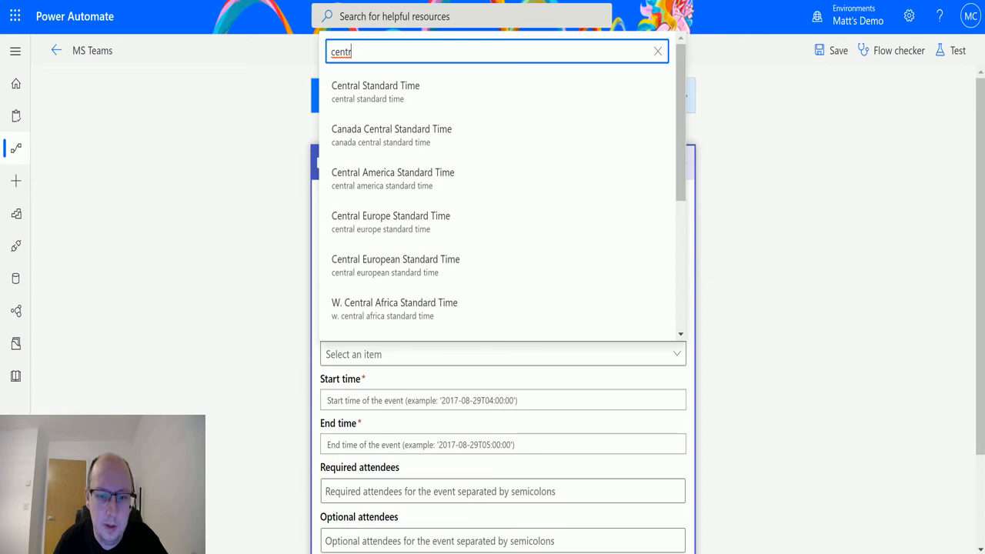
mouse_move(434, 265)
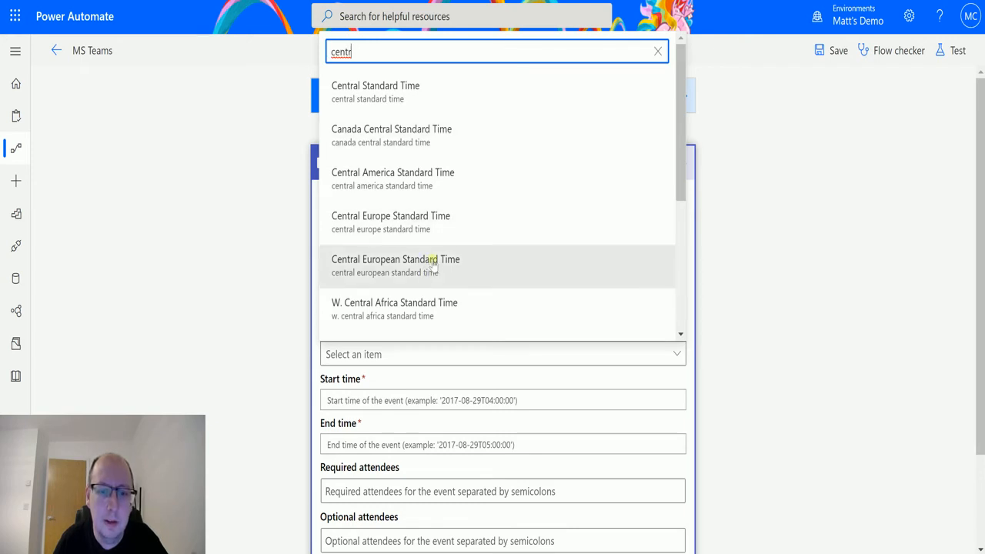
left_click(394, 258)
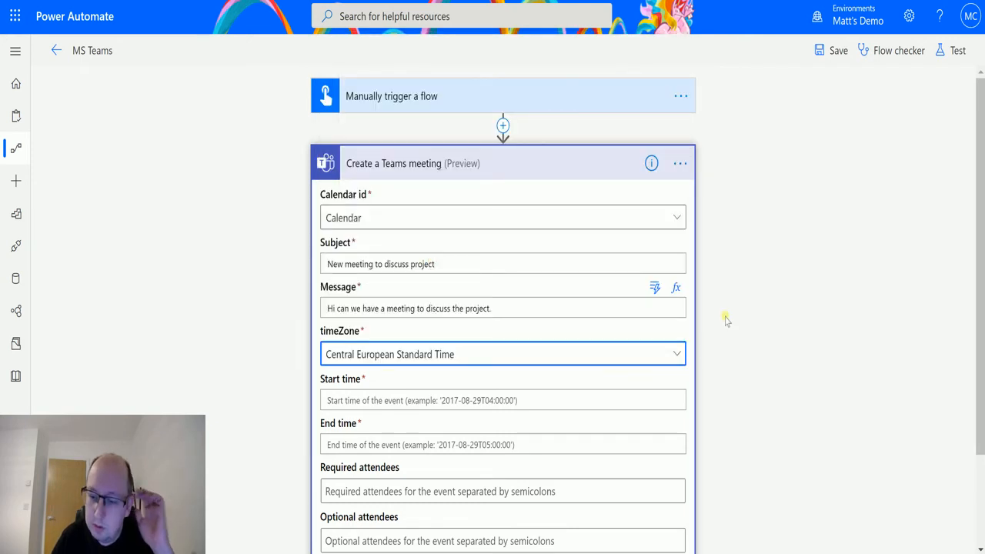
mouse_move(701, 356)
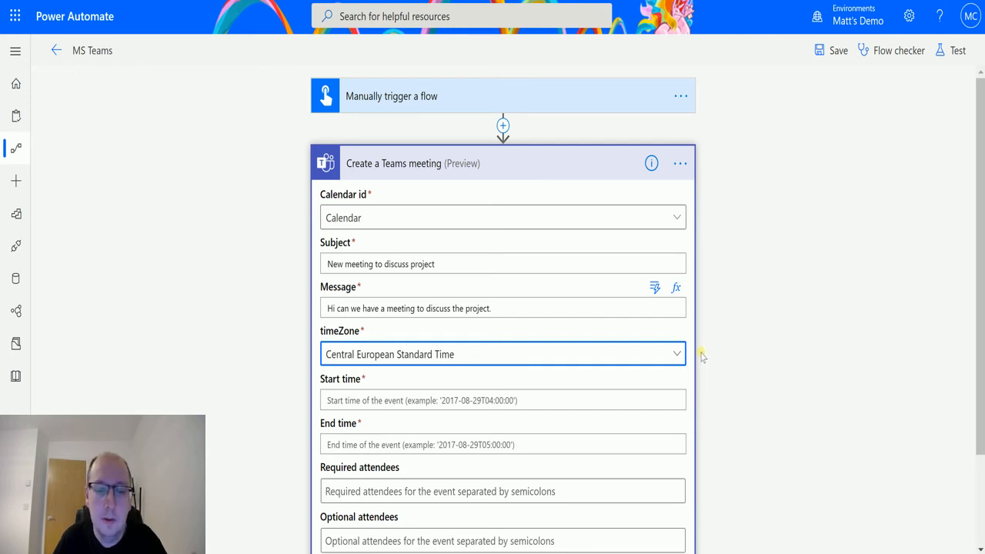
mouse_move(714, 374)
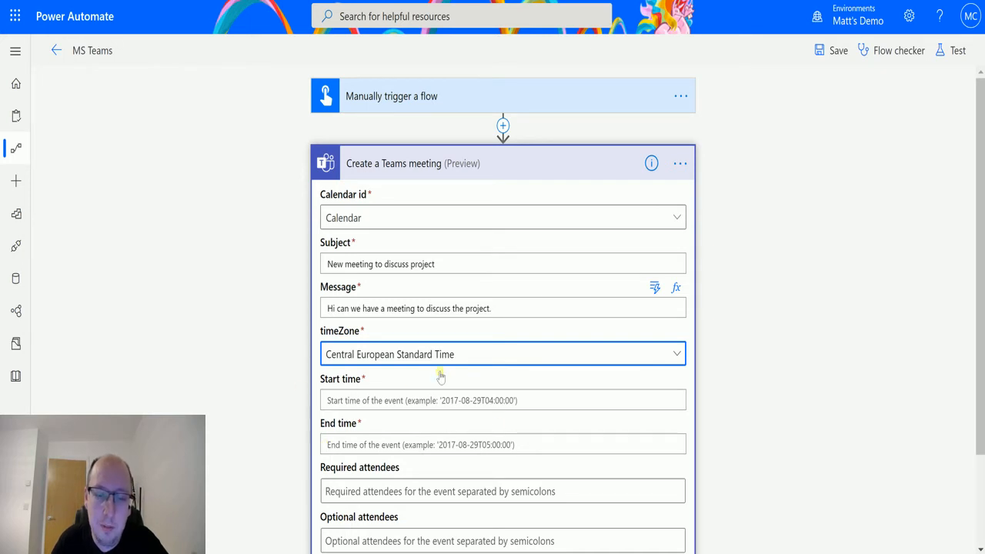
mouse_move(333, 375)
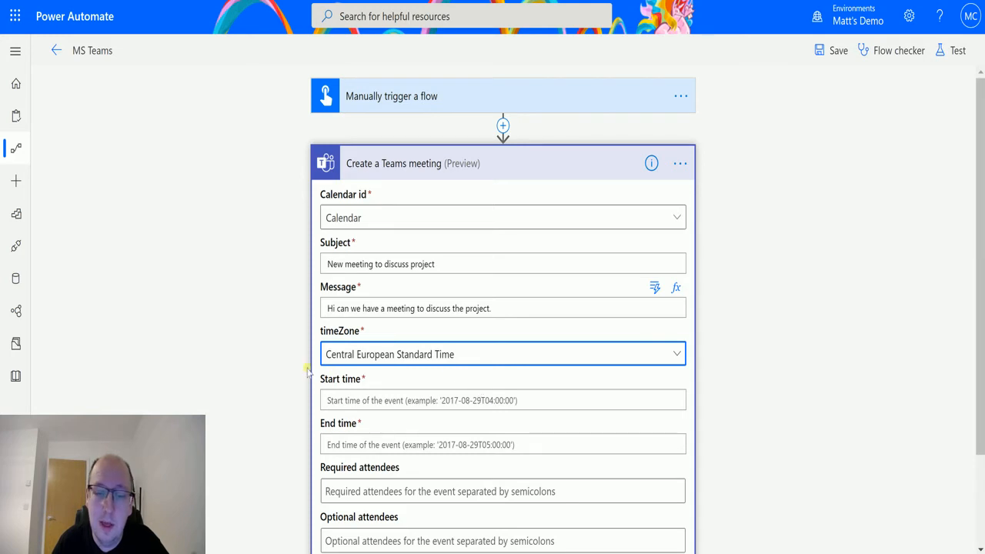
mouse_move(428, 317)
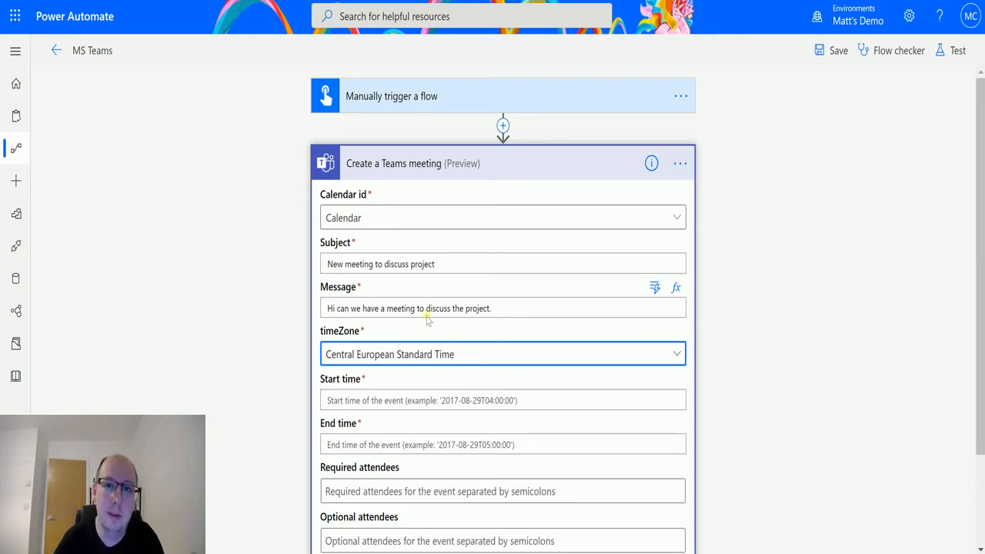
mouse_move(428, 311)
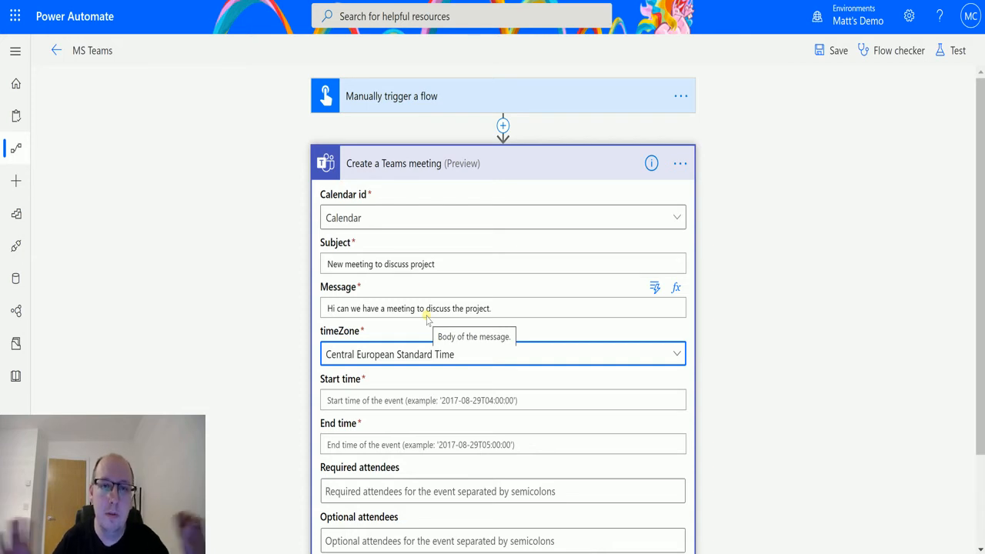
mouse_move(448, 400)
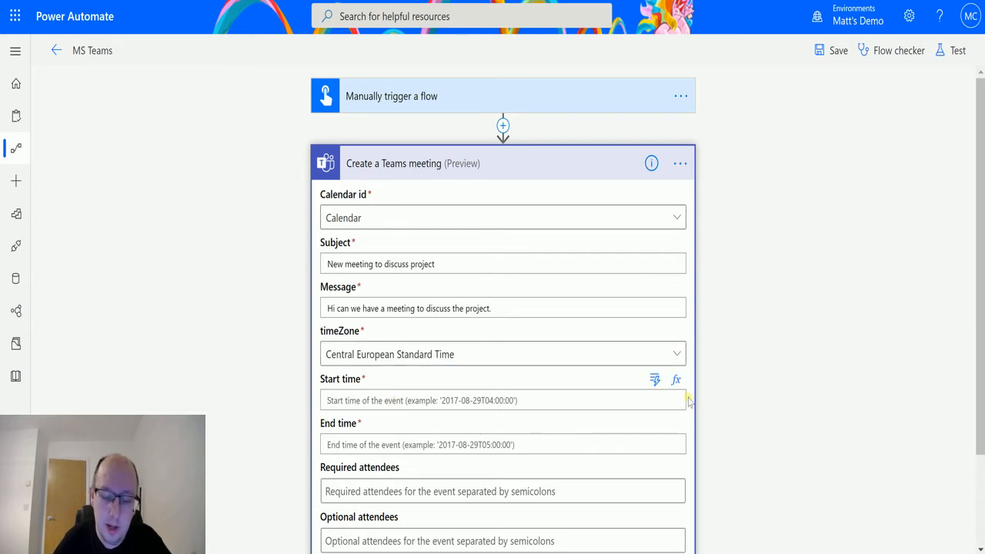
Set the meeting start time to the expression utcNow()
left_click(676, 378)
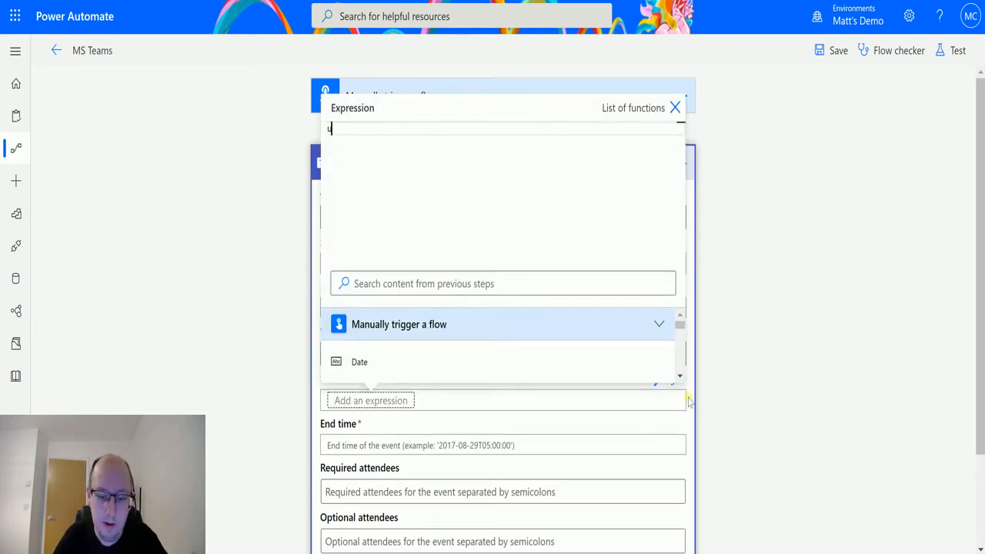
type("utcNow()")
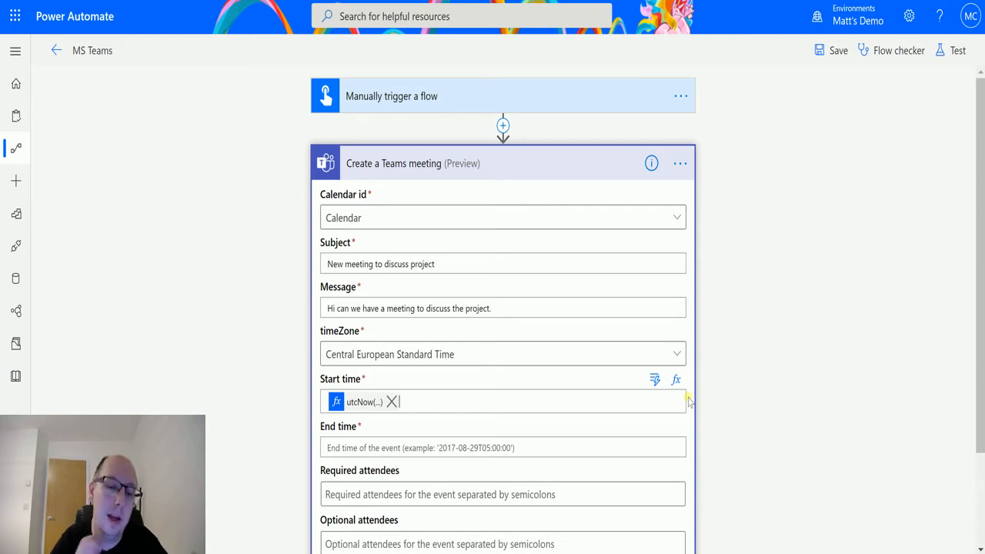
mouse_move(659, 326)
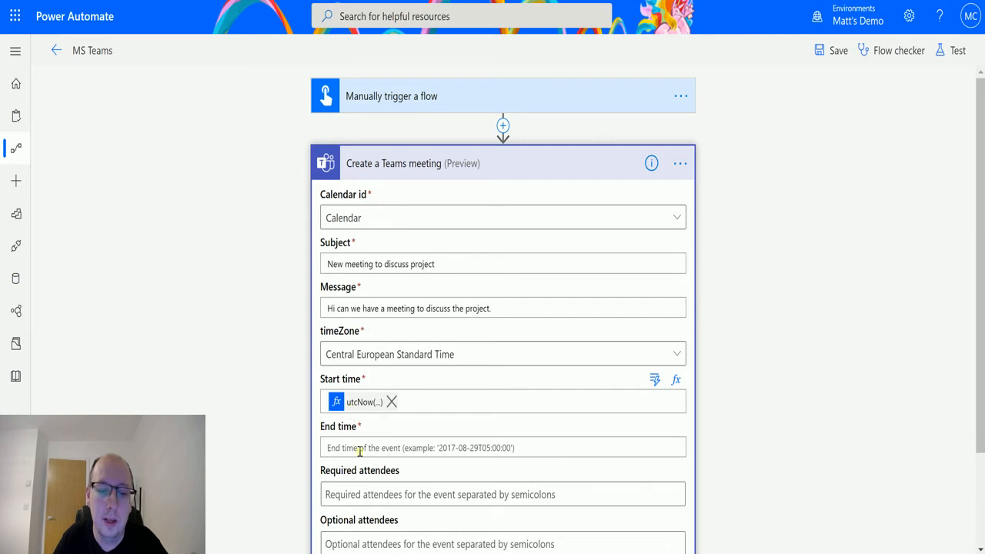
scroll("down", 3)
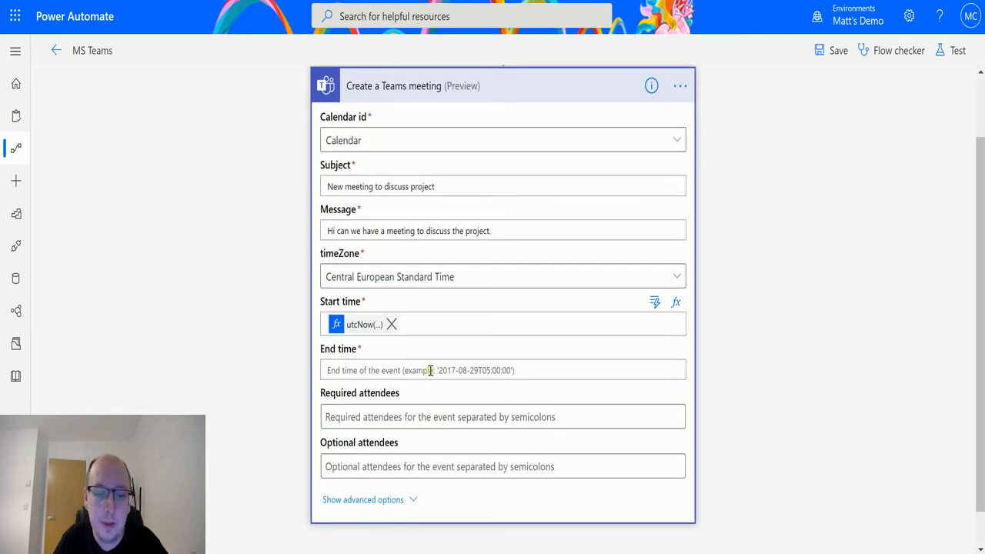
Set the meeting end time to the expression addHours(utcNow(),1)
left_click(502, 369)
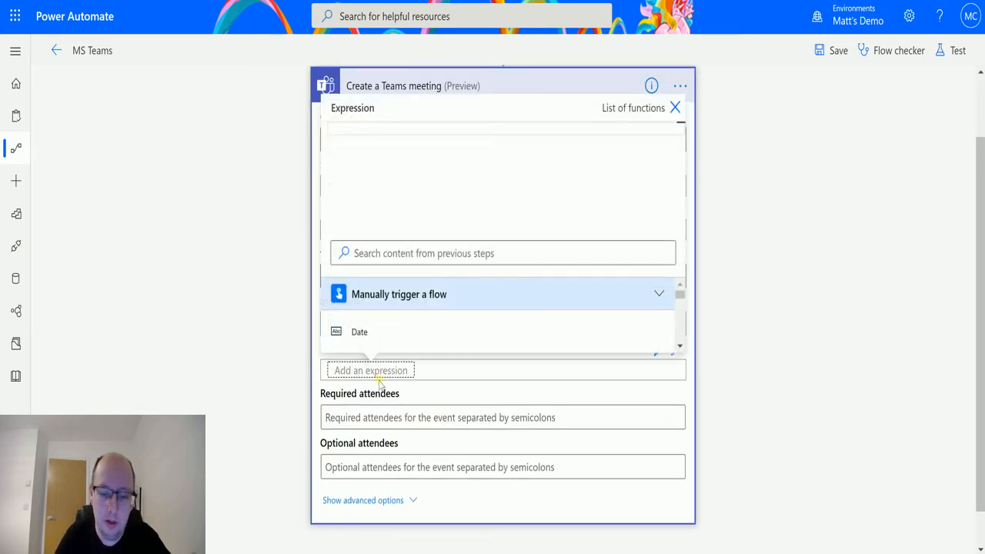
type("addHours")
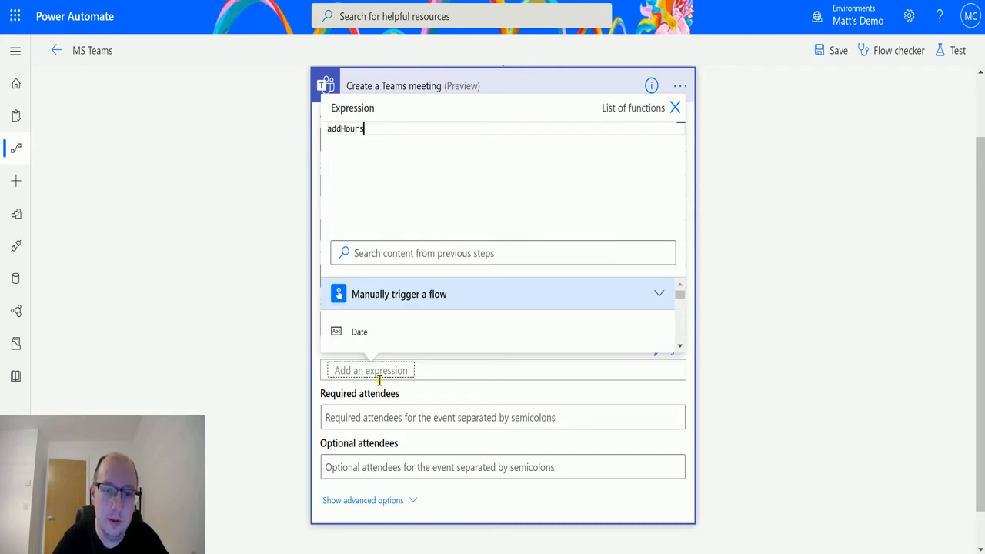
type("()")
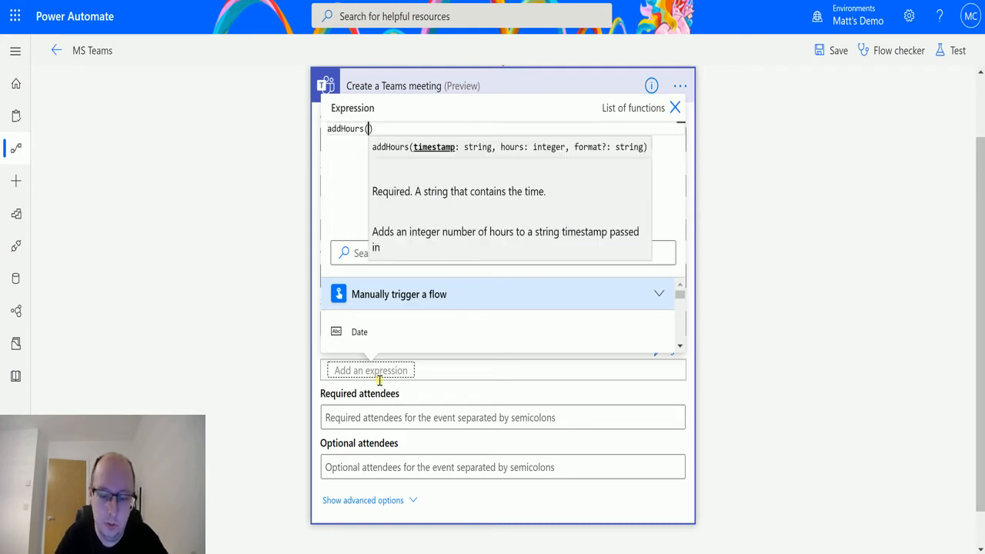
type("utcNow(),)")
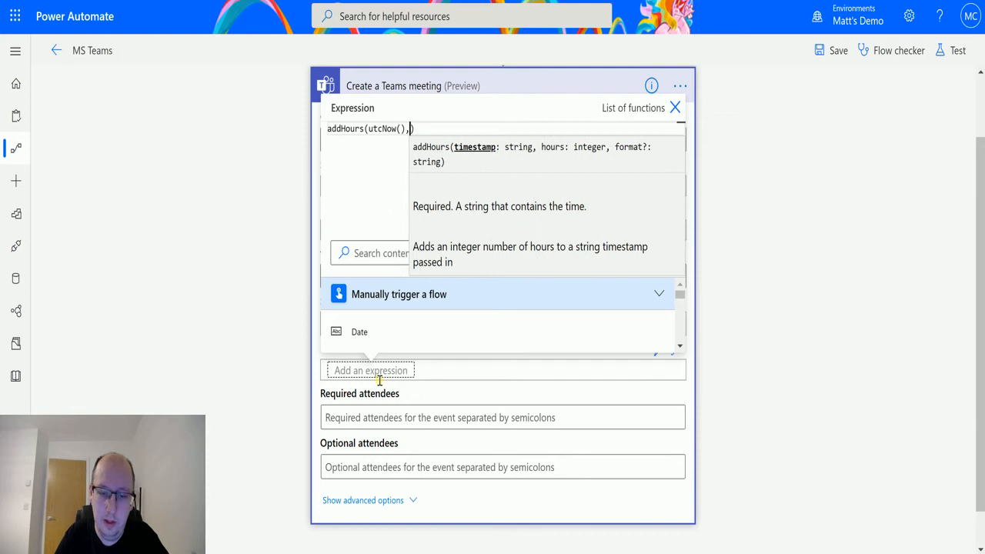
type("1")
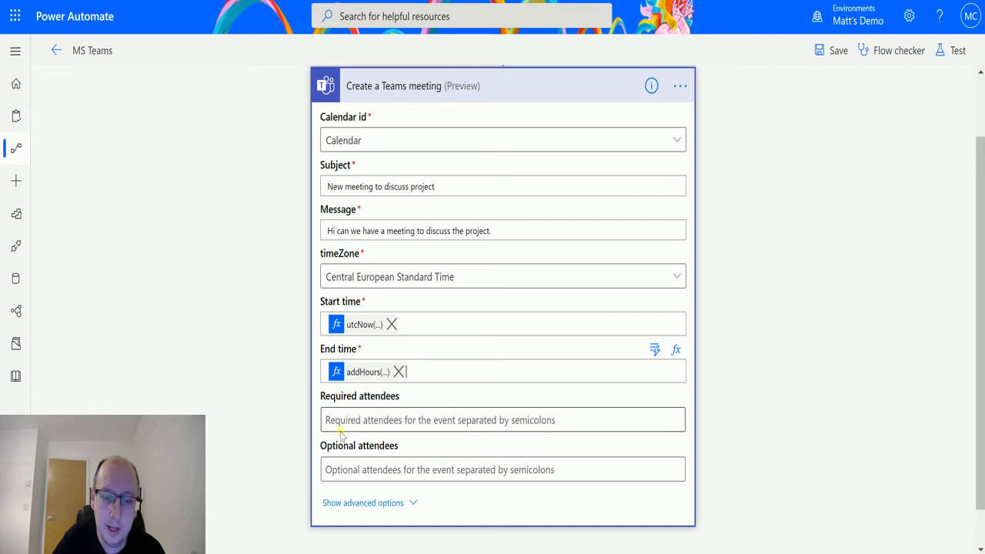
mouse_move(455, 434)
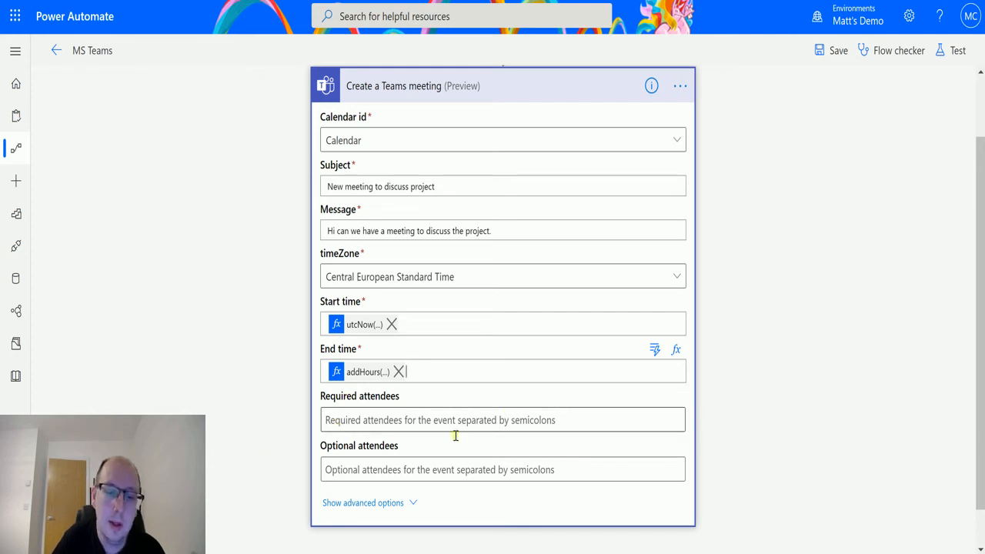
mouse_move(354, 437)
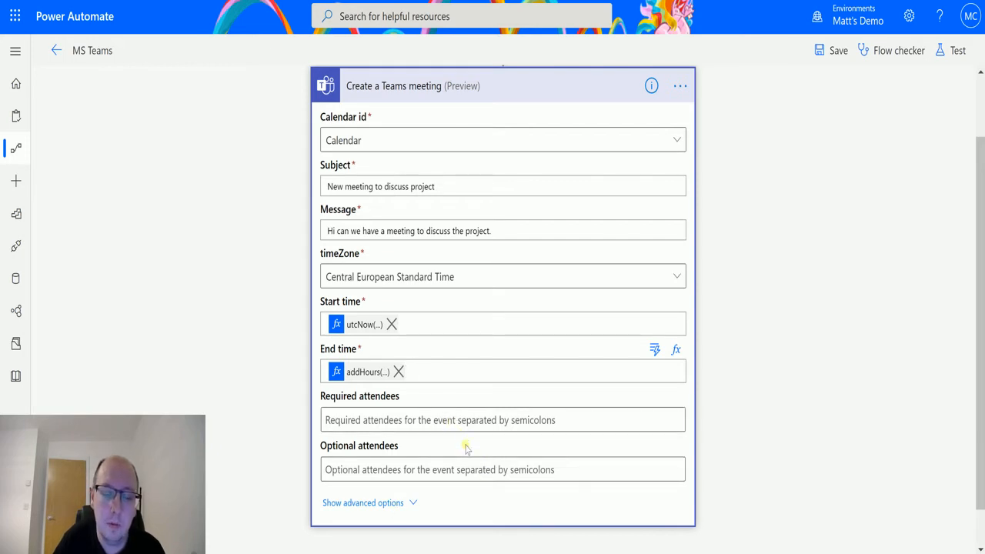
mouse_move(462, 447)
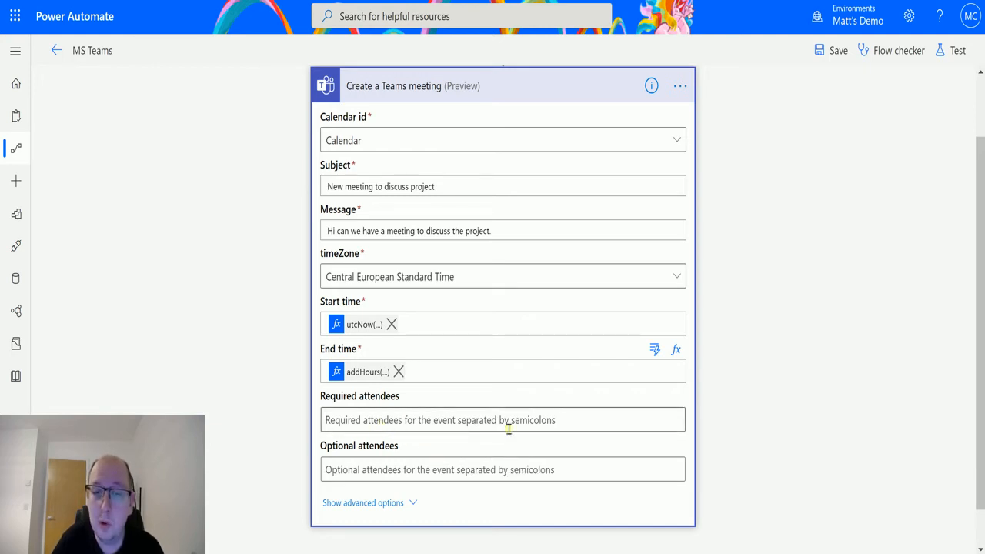
mouse_move(503, 429)
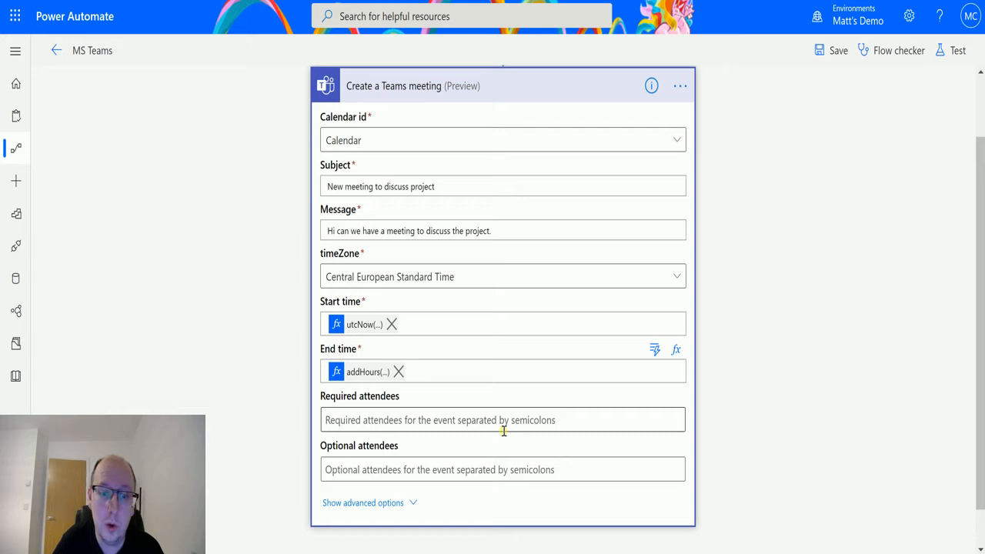
mouse_move(407, 371)
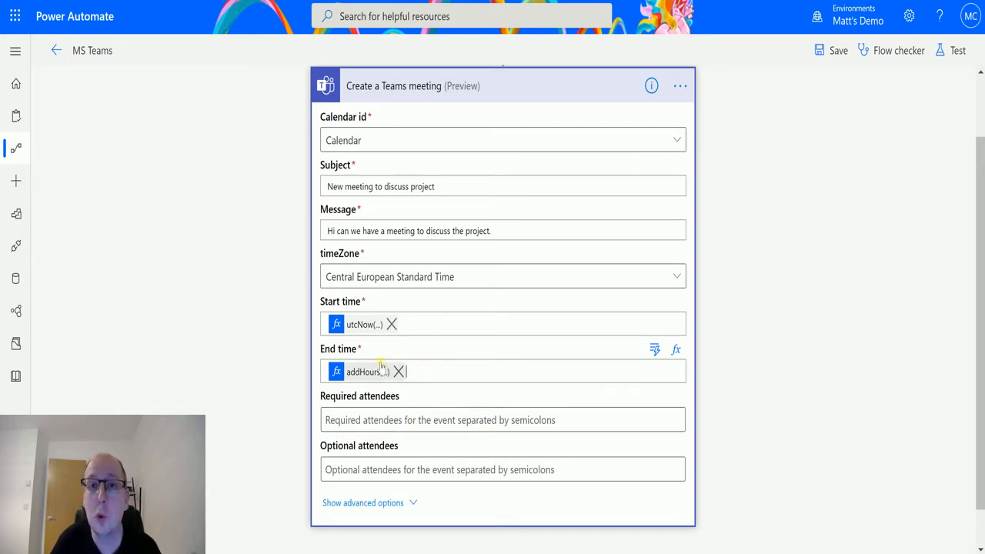
Reveal the meeting step's advanced options and select the Importance field
left_click(363, 502)
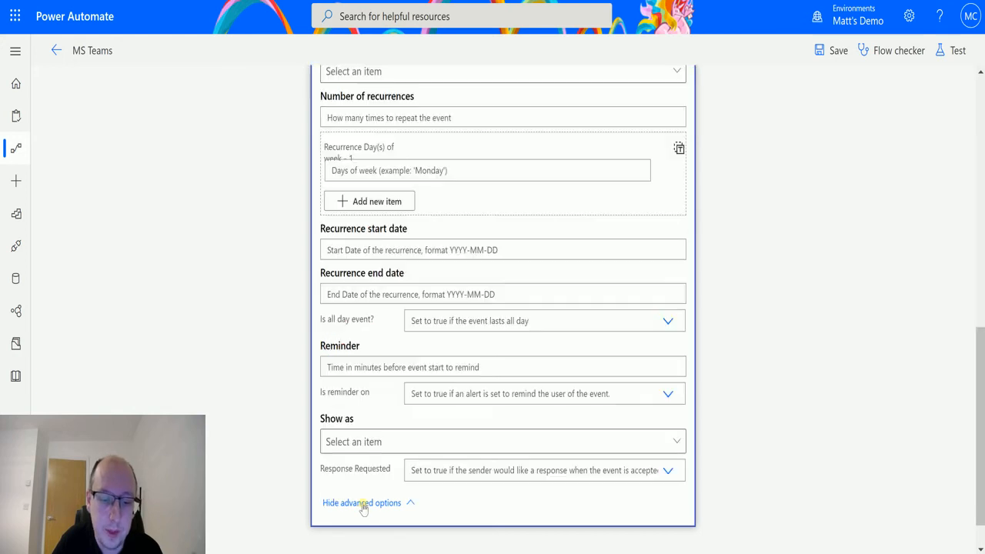
scroll("up", 3)
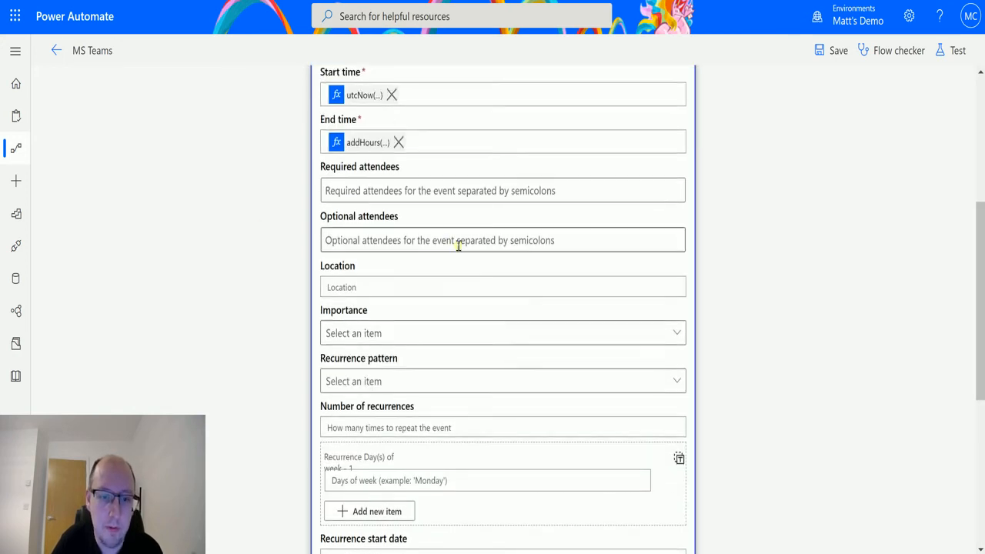
scroll("down", 3)
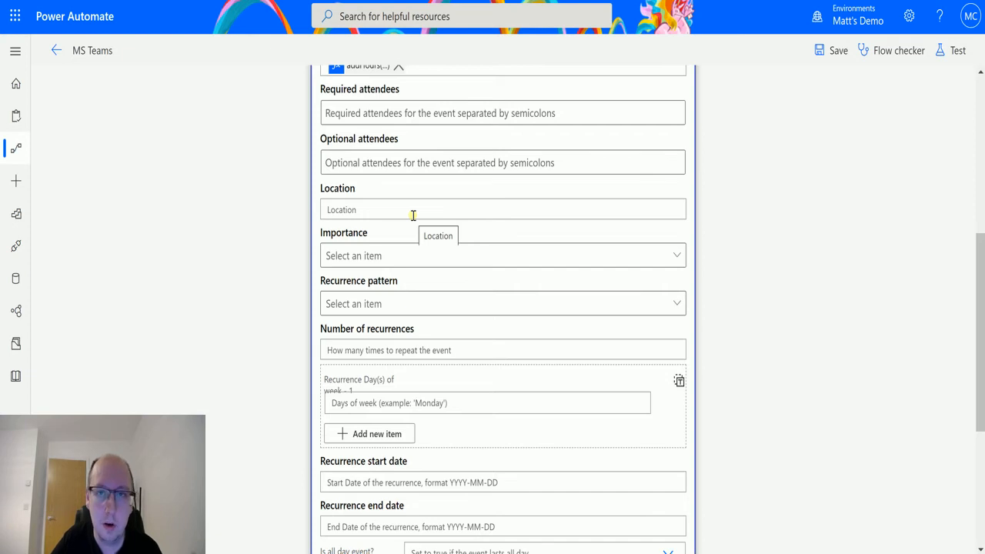
mouse_move(428, 216)
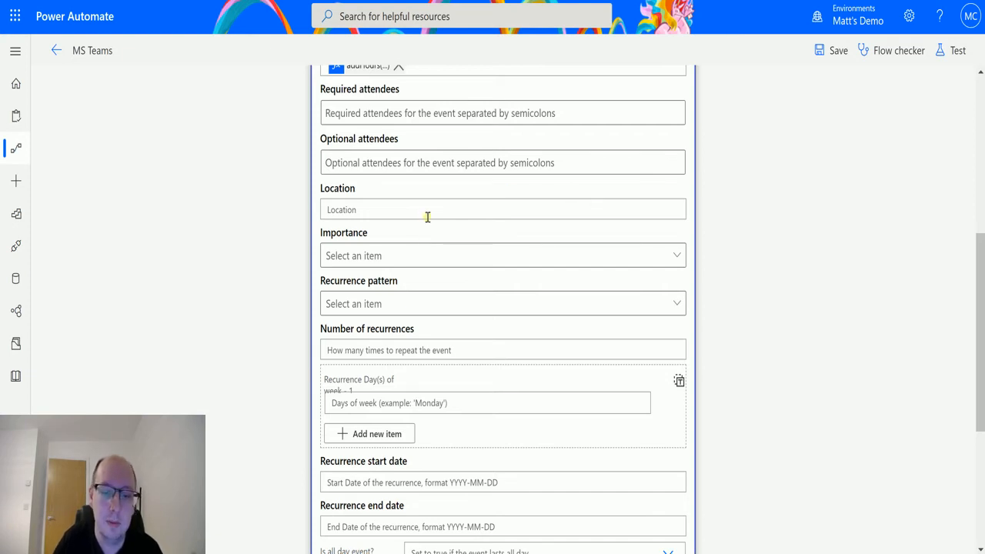
mouse_move(486, 280)
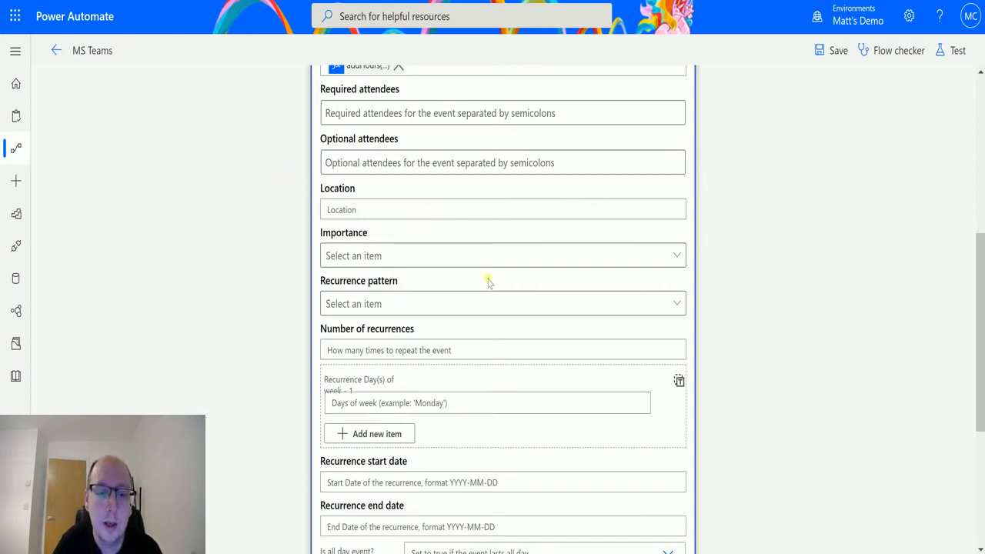
left_click(502, 255)
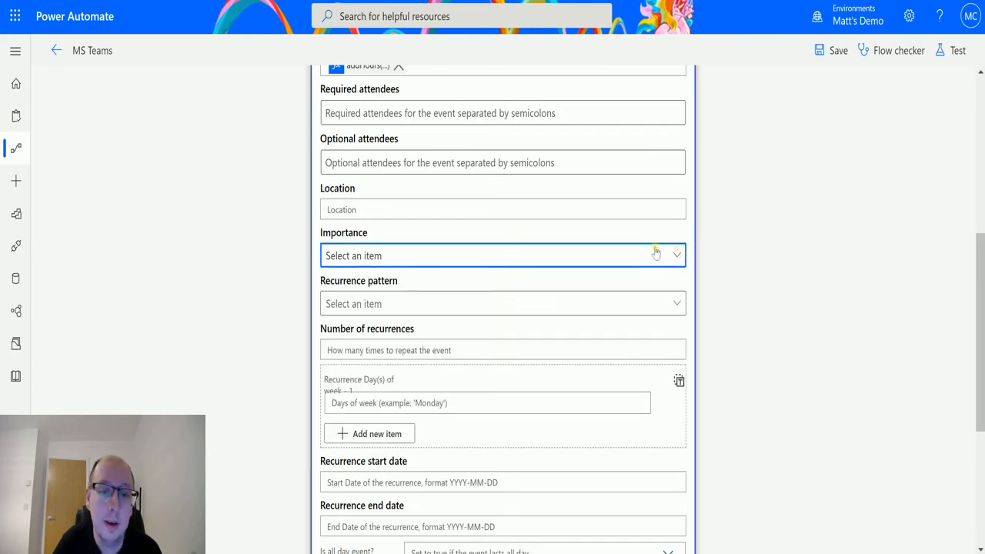
mouse_move(517, 378)
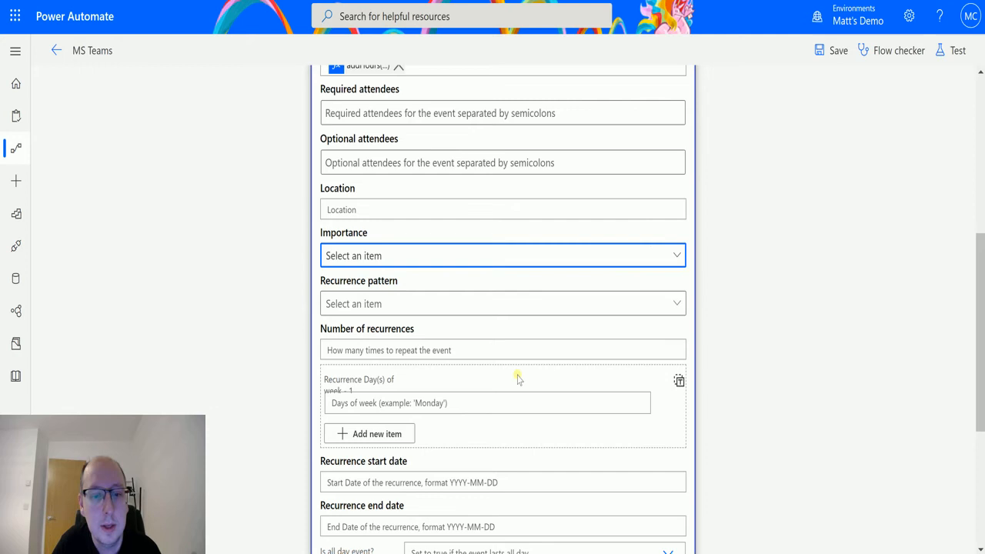
mouse_move(373, 372)
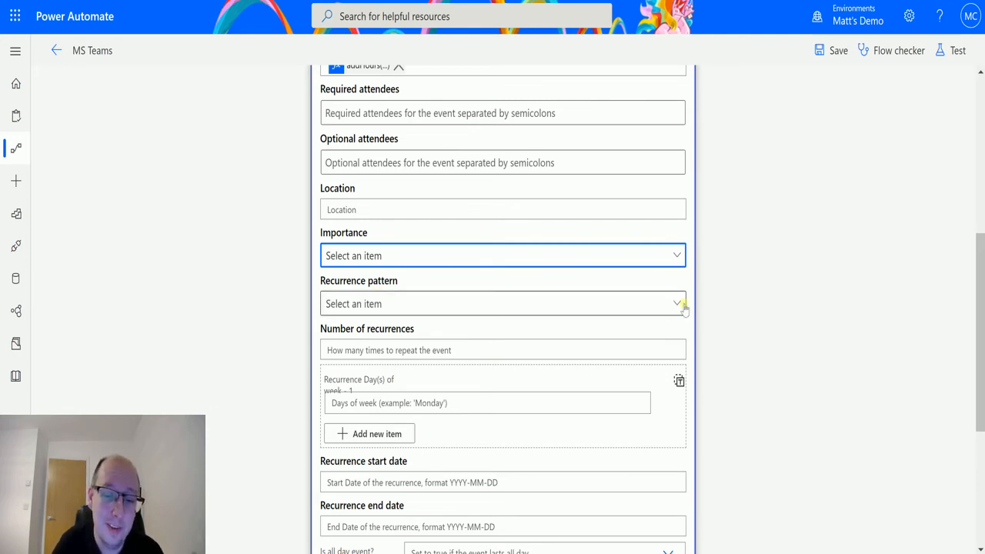
left_click(501, 303)
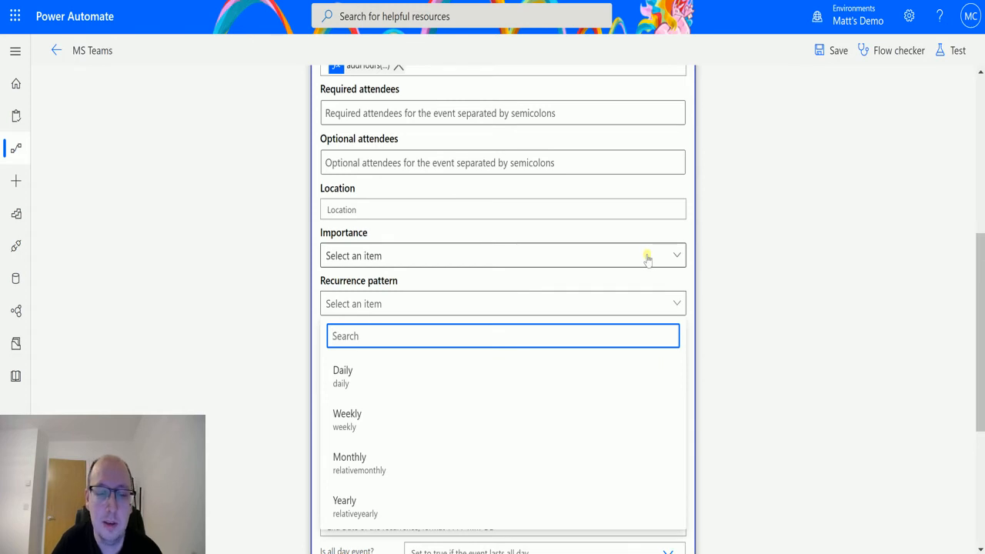
mouse_move(628, 325)
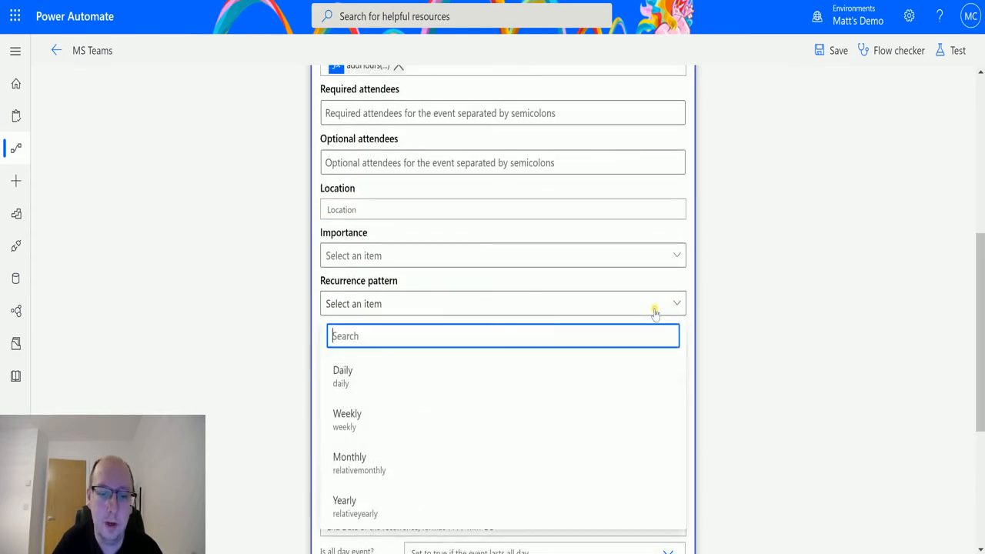
mouse_move(726, 403)
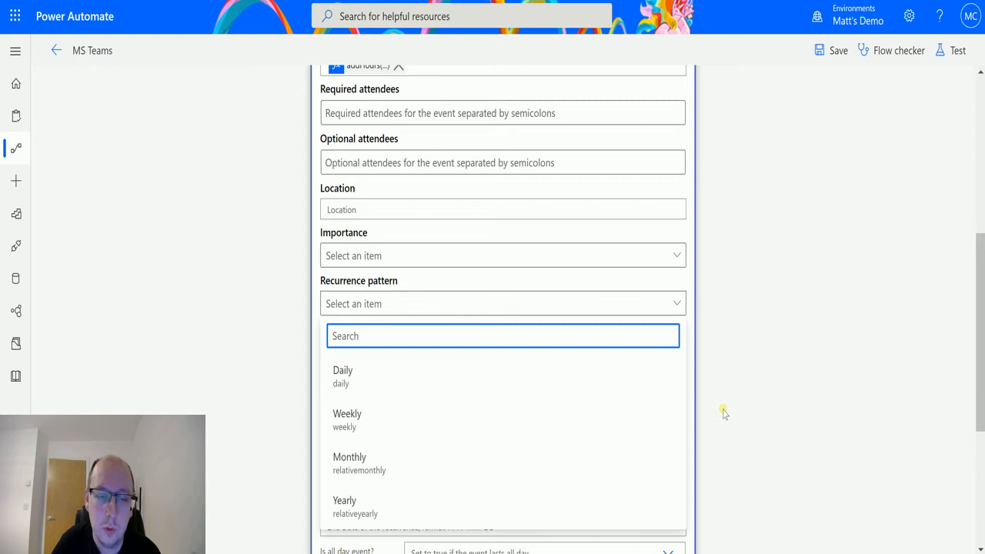
mouse_move(716, 407)
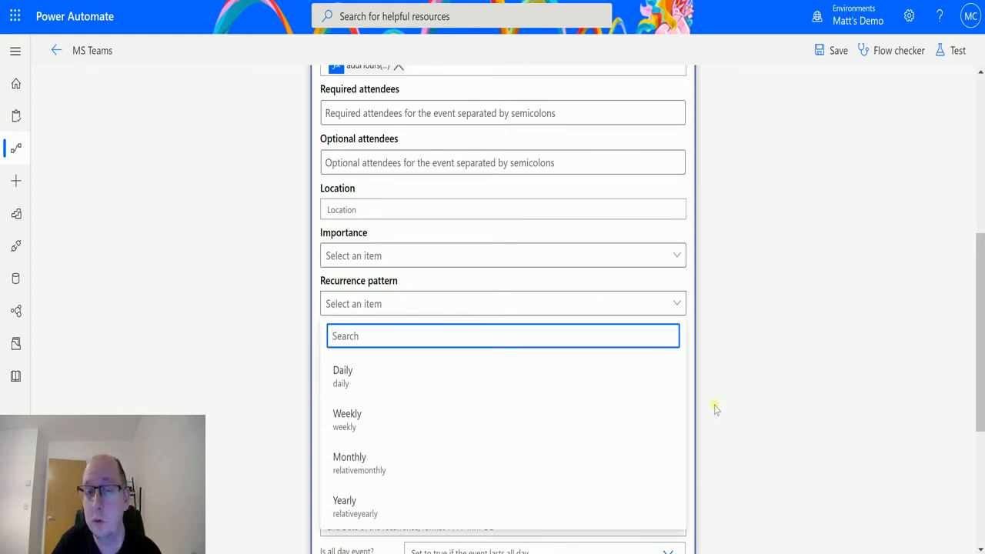
mouse_move(709, 404)
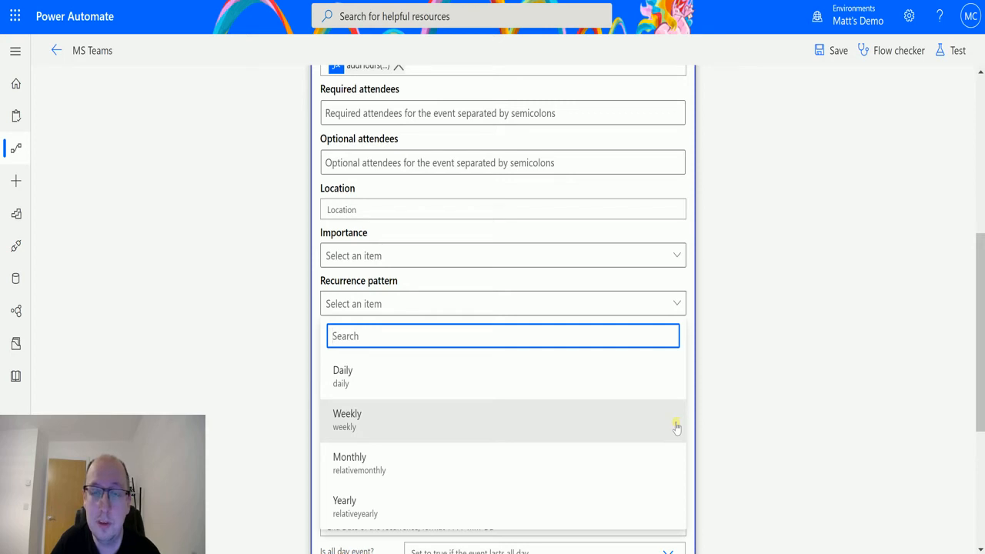
mouse_move(677, 324)
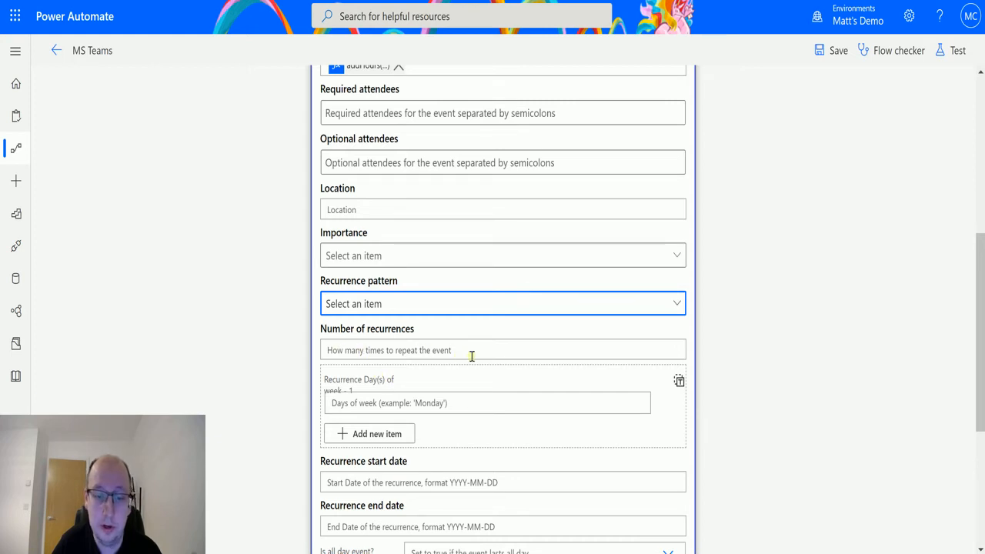
mouse_move(470, 335)
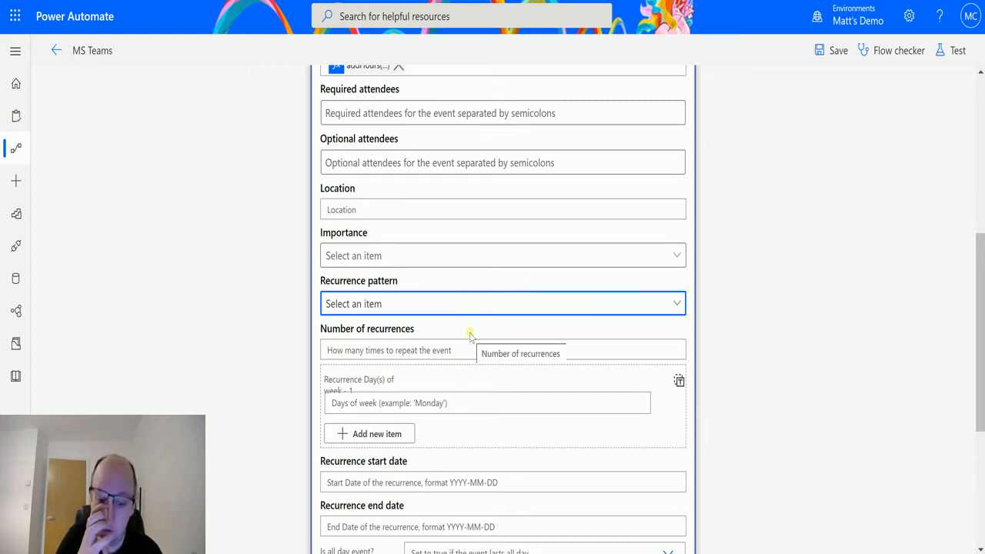
mouse_move(407, 463)
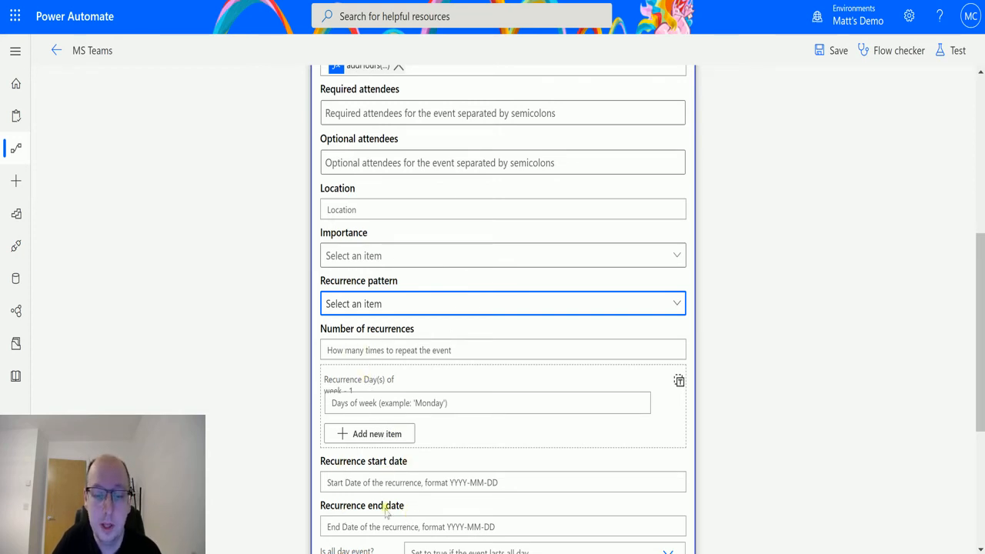
mouse_move(429, 546)
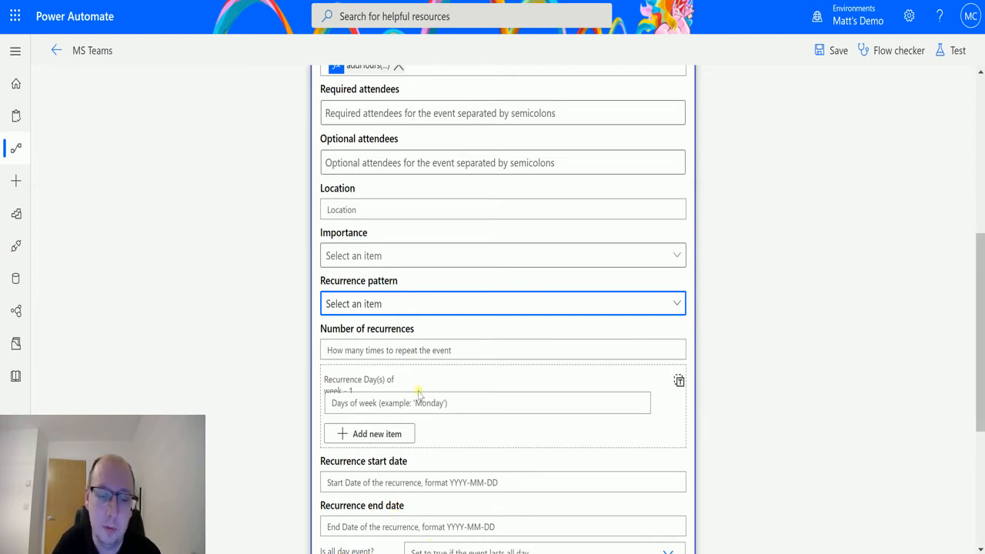
mouse_move(357, 383)
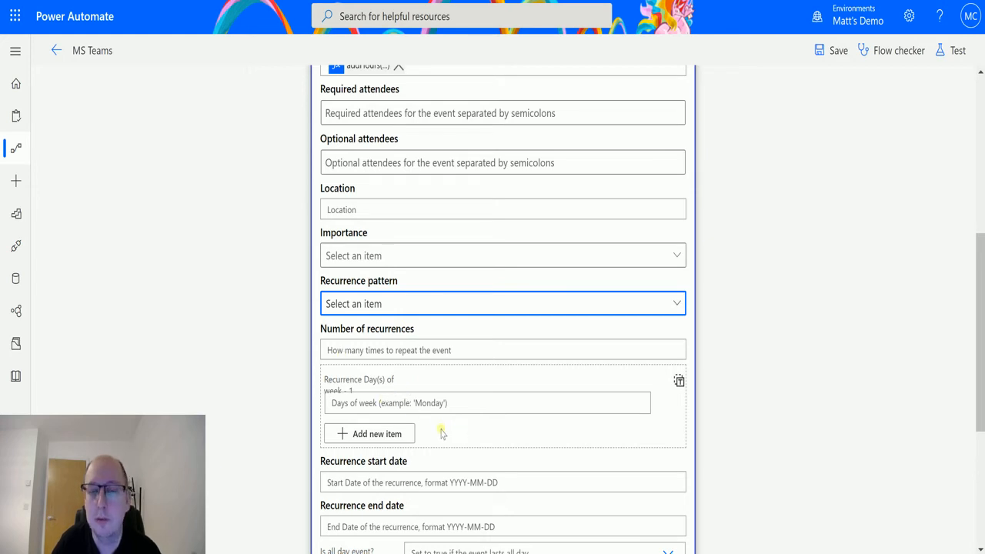
mouse_move(449, 425)
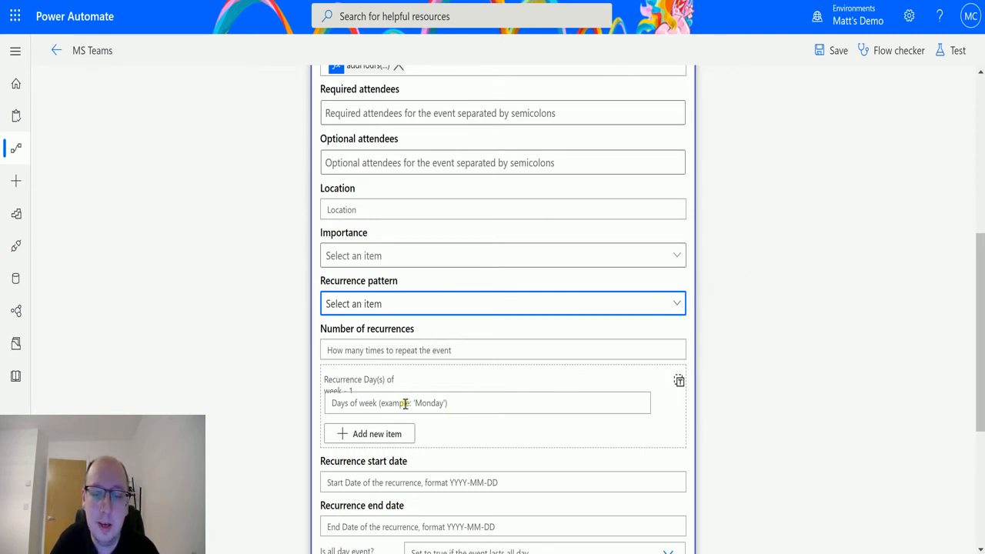
left_click(485, 403)
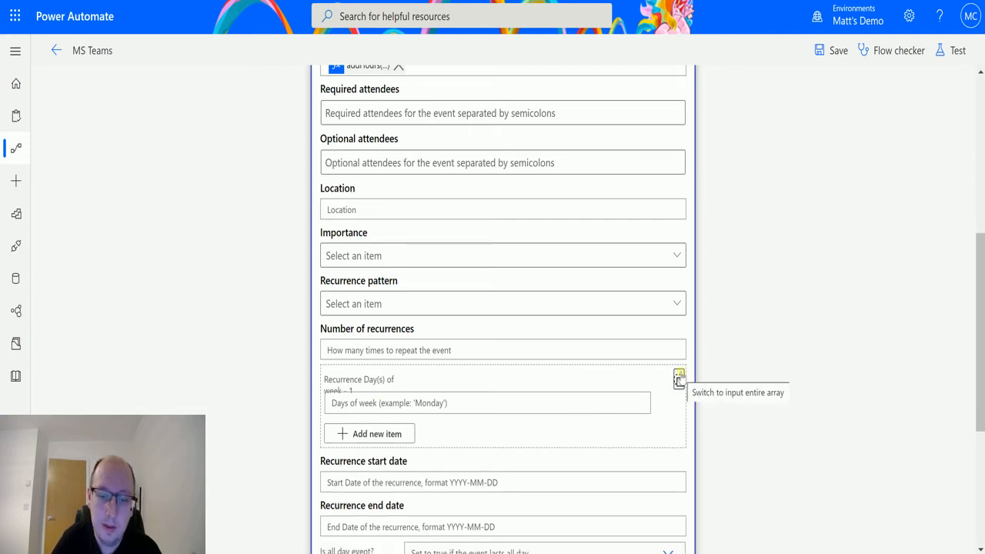
left_click(679, 380)
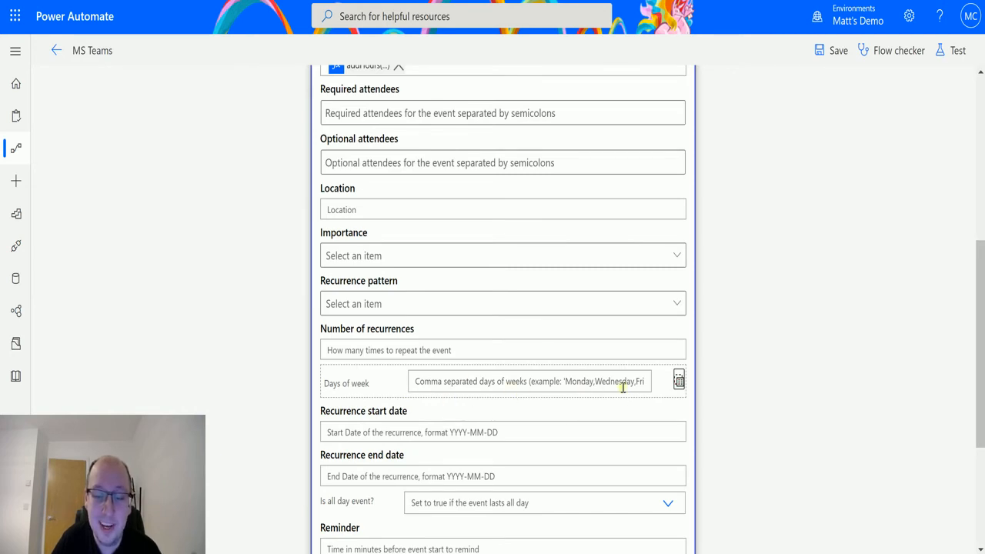
mouse_move(695, 366)
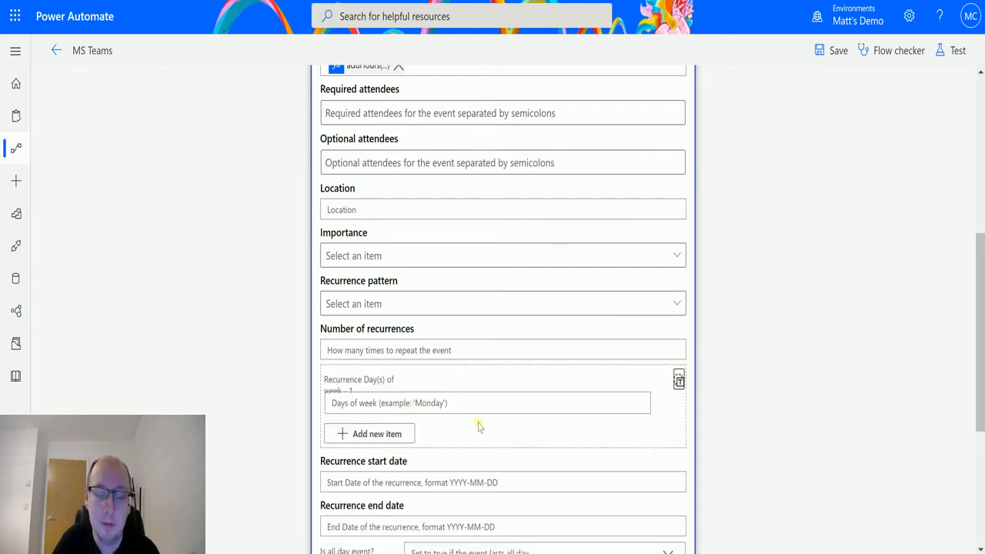
left_click(375, 434)
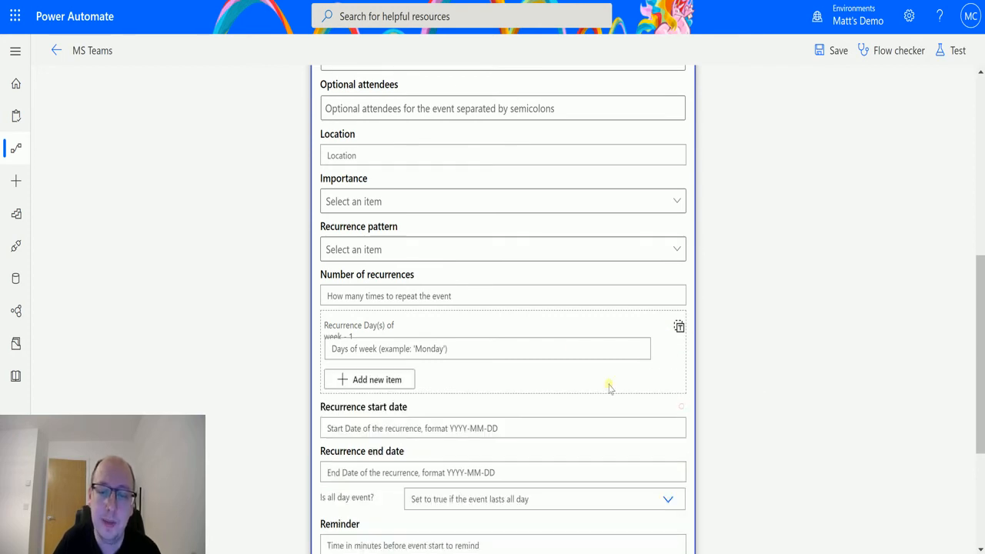
mouse_move(597, 280)
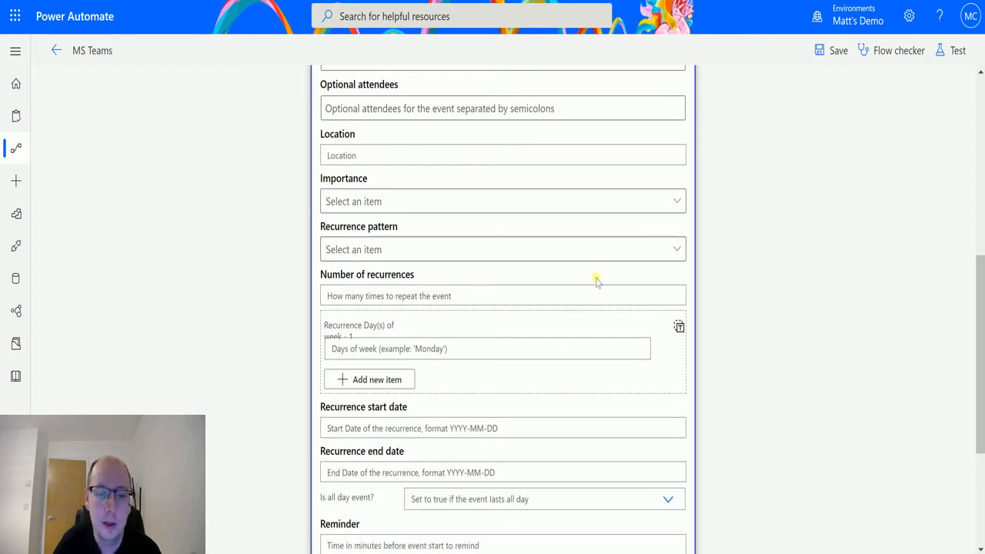
scroll("down", 3)
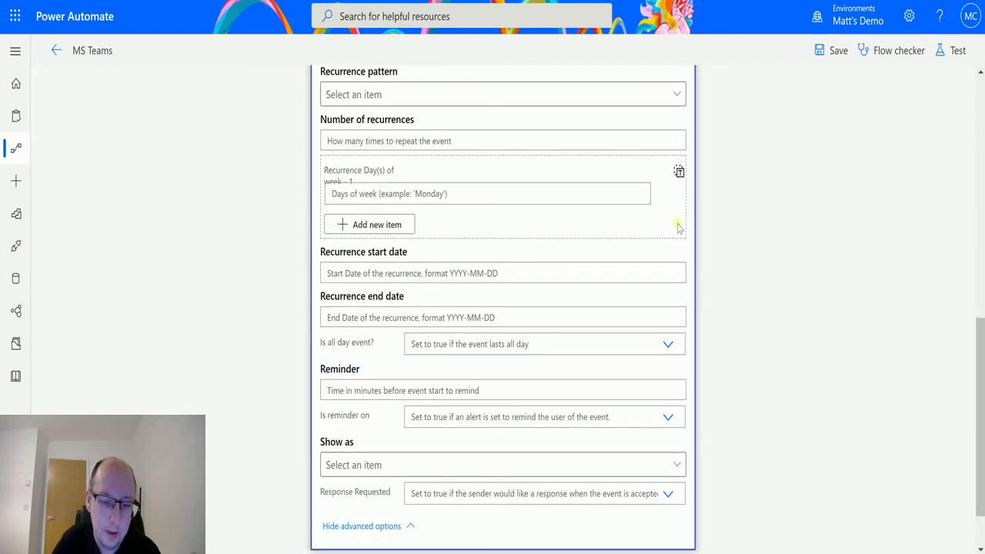
scroll("down", 3)
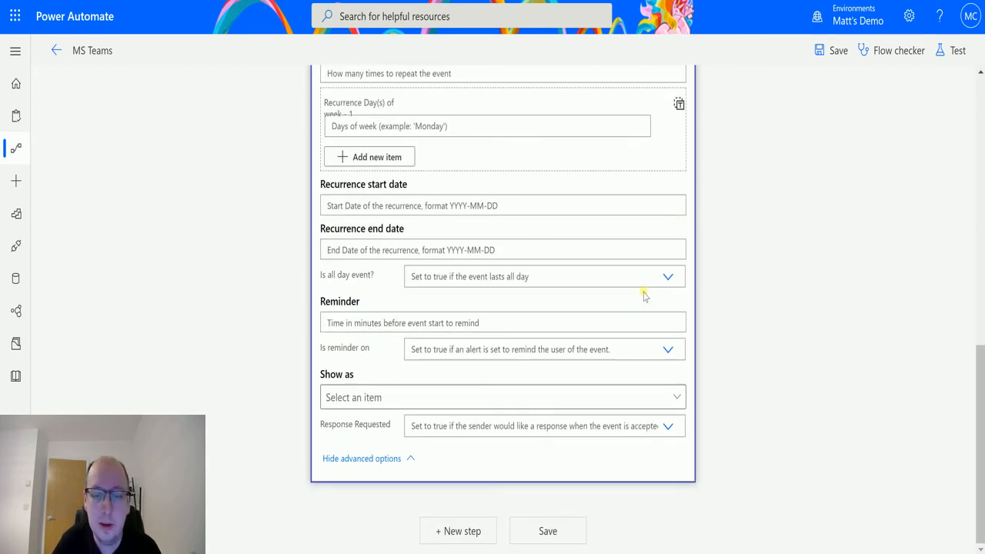
left_click(668, 277)
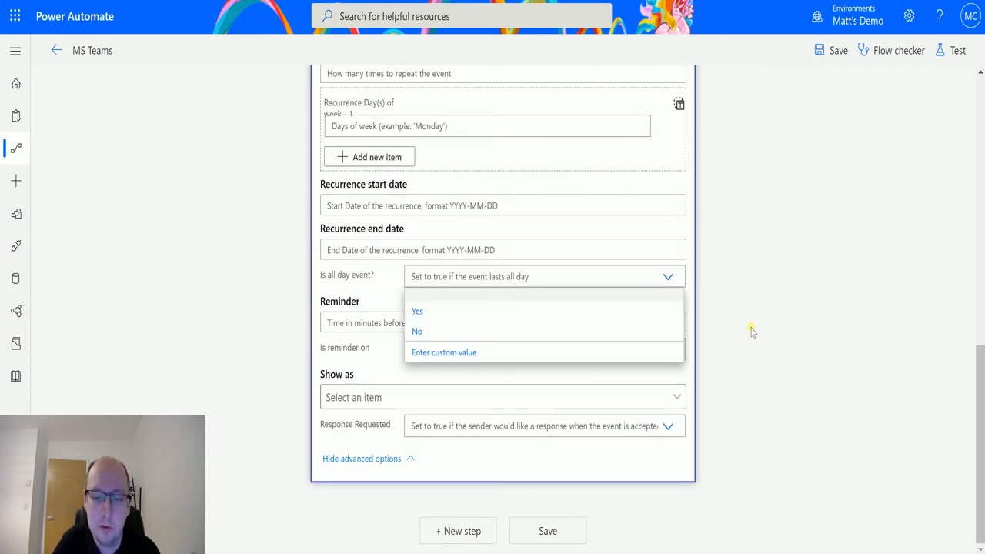
mouse_move(742, 326)
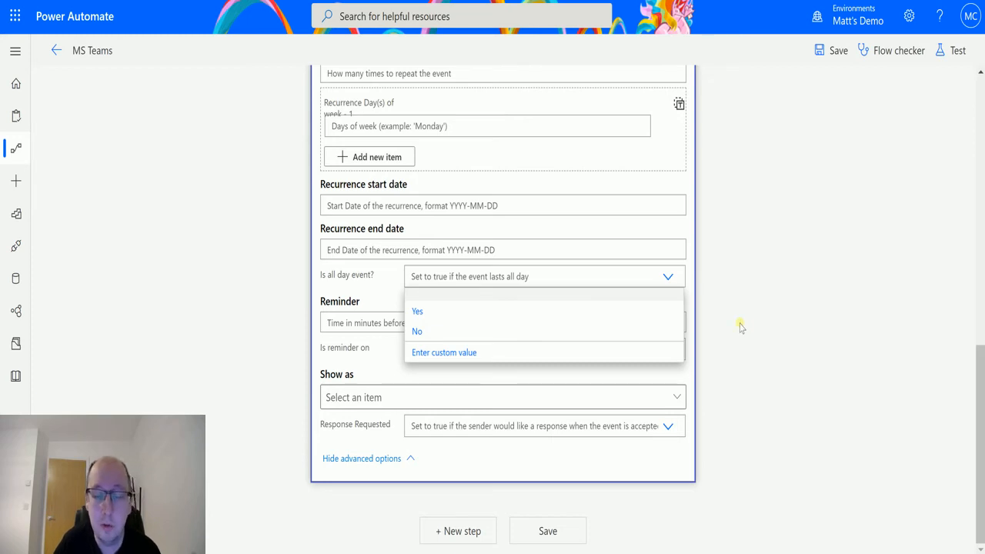
left_click(668, 277)
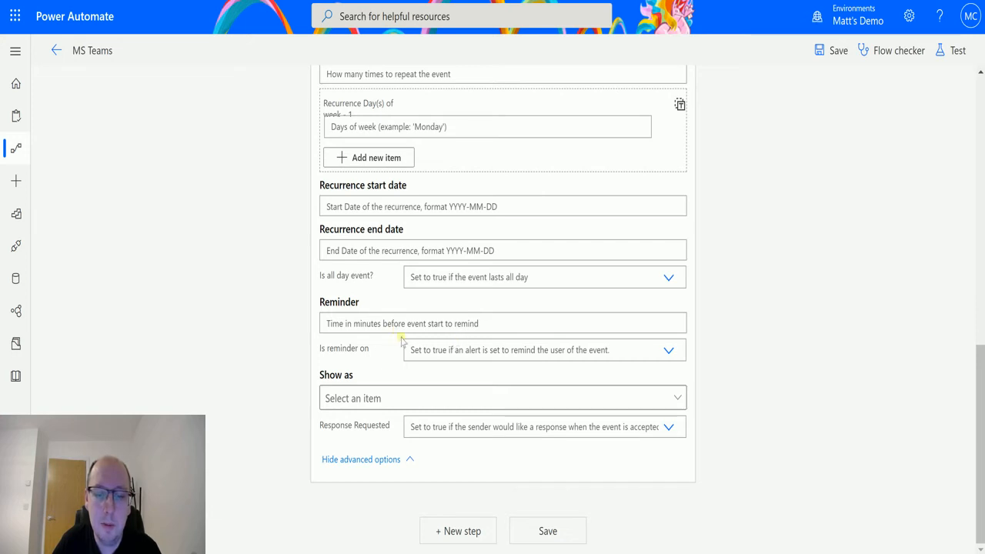
mouse_move(658, 337)
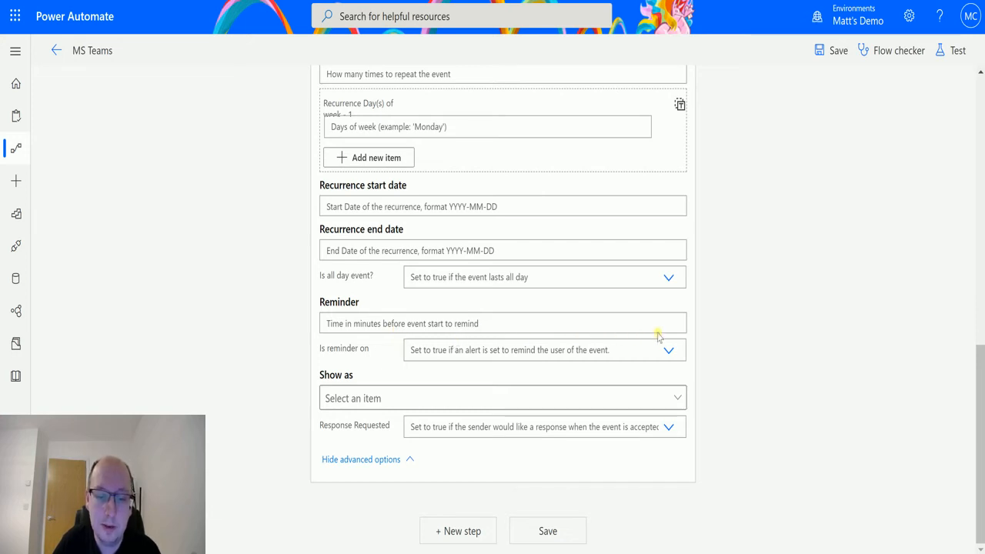
mouse_move(341, 342)
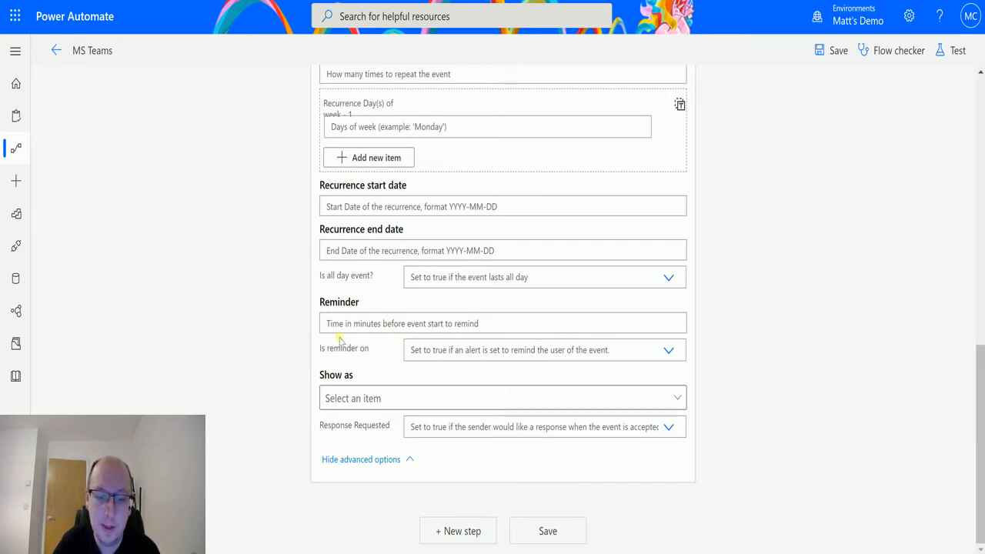
mouse_move(415, 338)
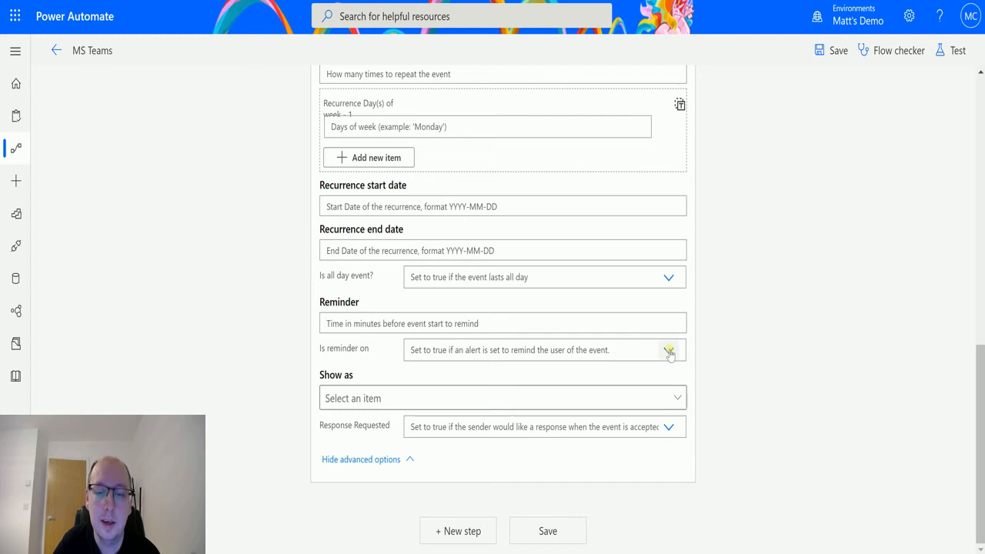
mouse_move(668, 352)
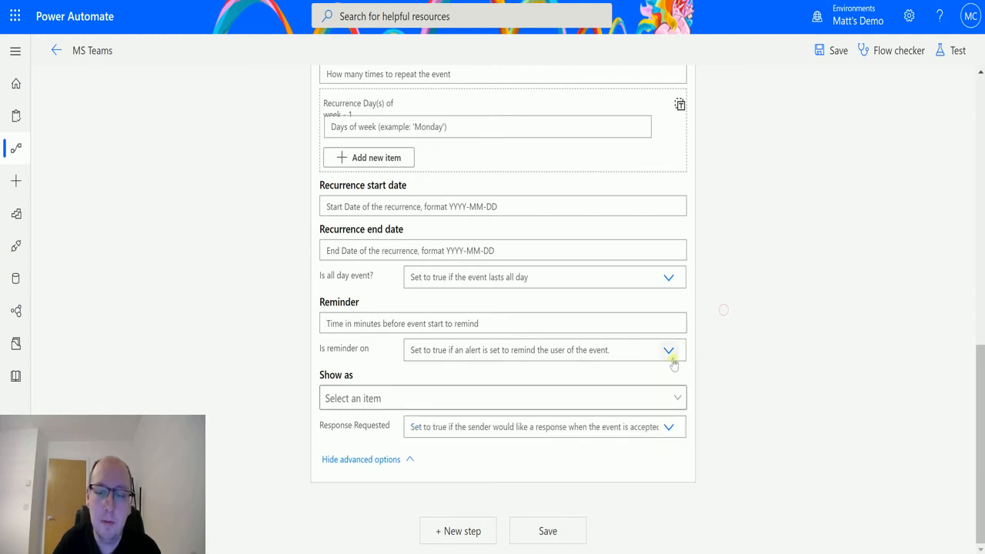
mouse_move(668, 354)
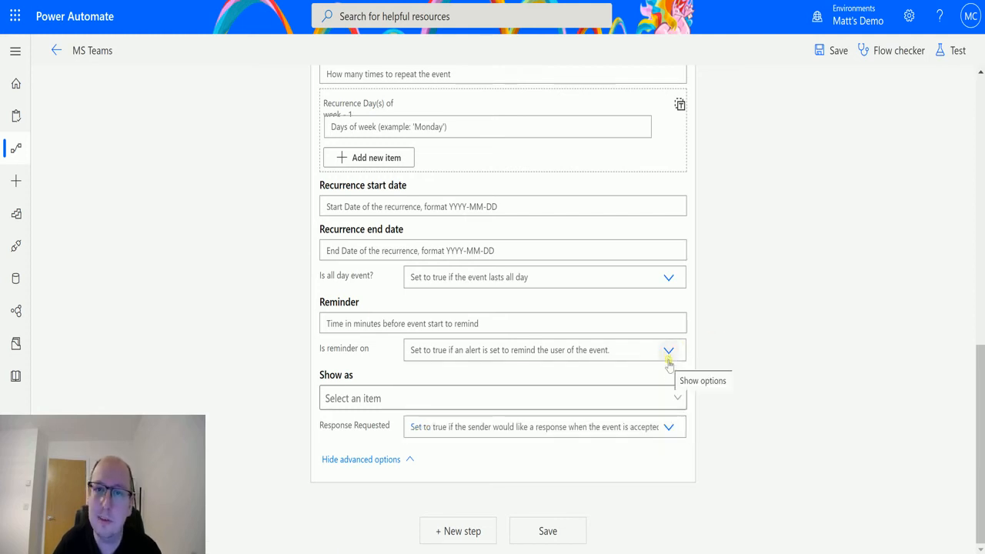
mouse_move(640, 323)
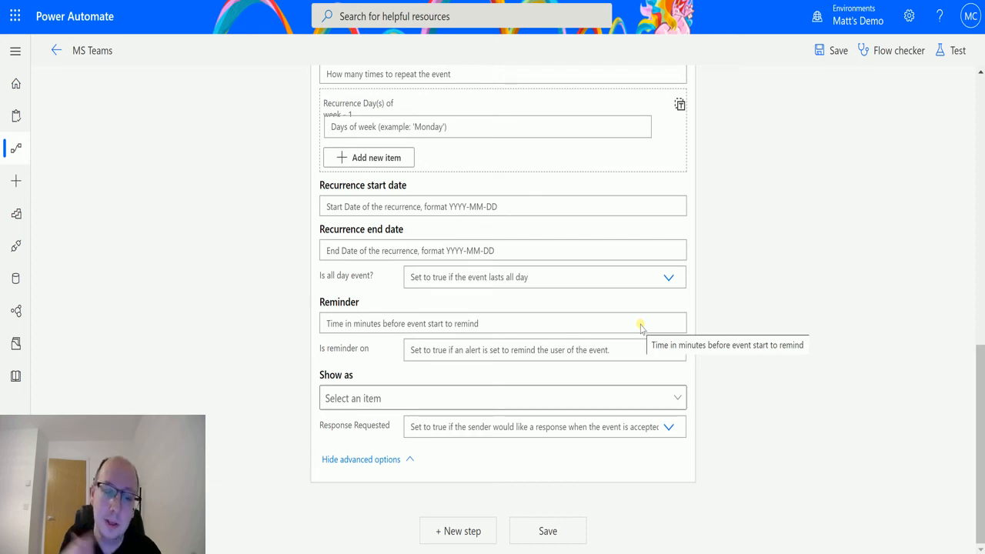
mouse_move(711, 308)
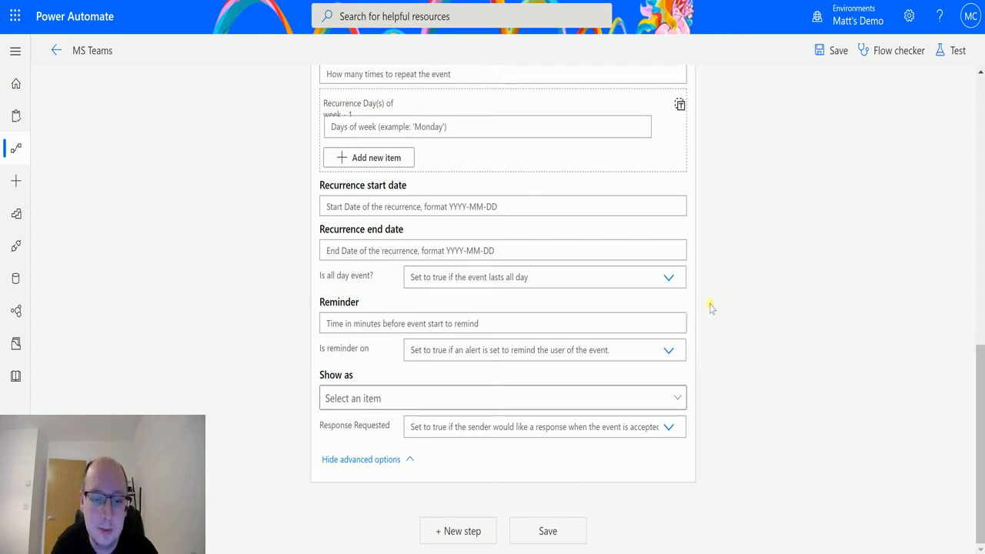
mouse_move(822, 409)
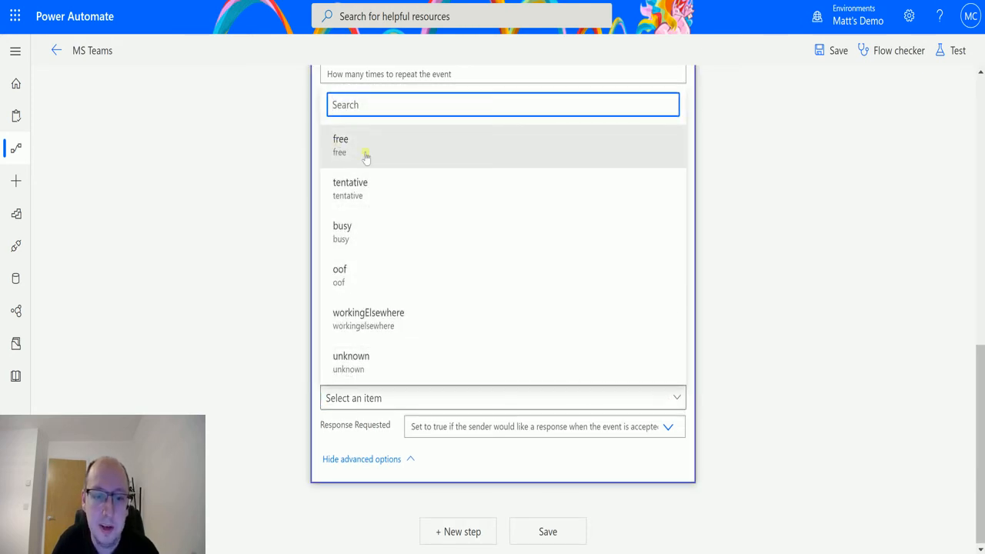
mouse_move(339, 274)
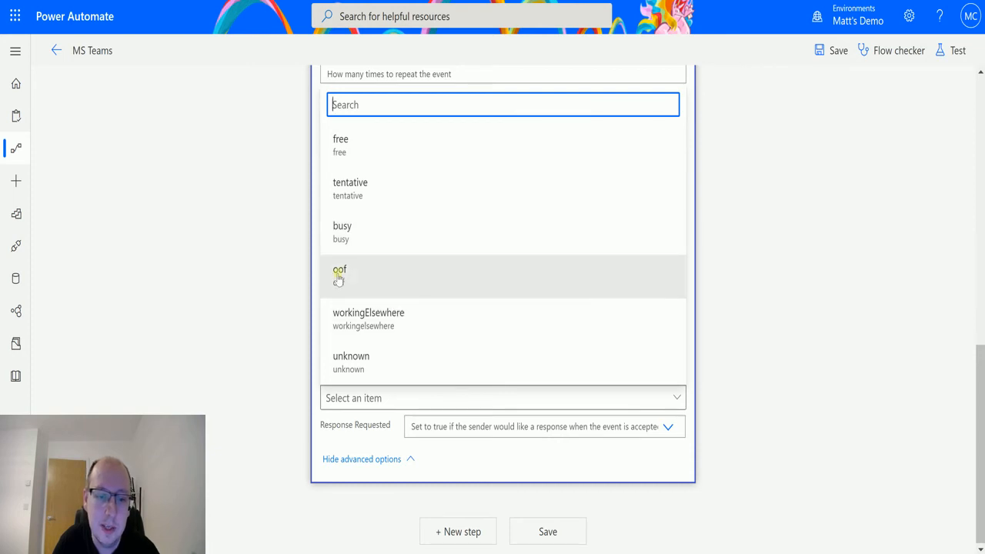
mouse_move(634, 345)
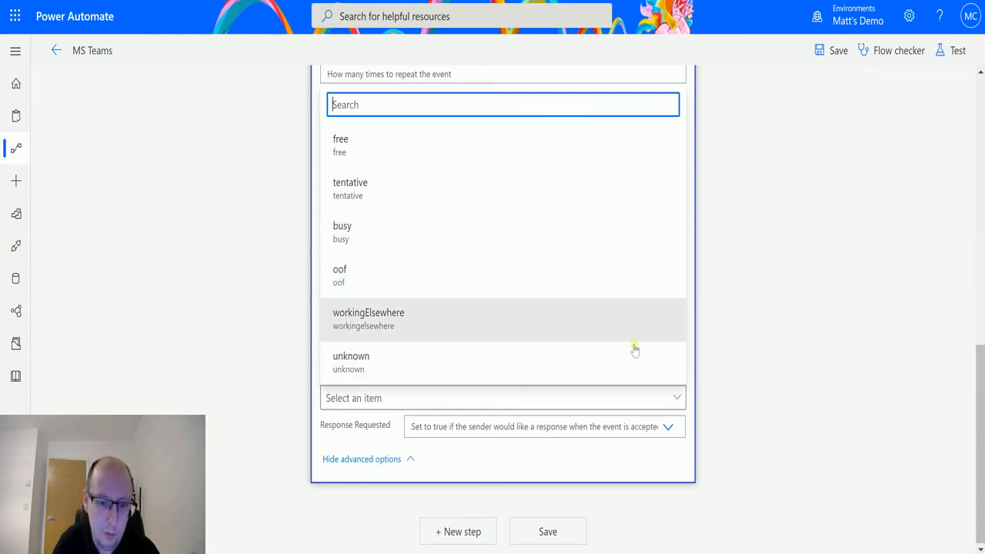
mouse_move(380, 280)
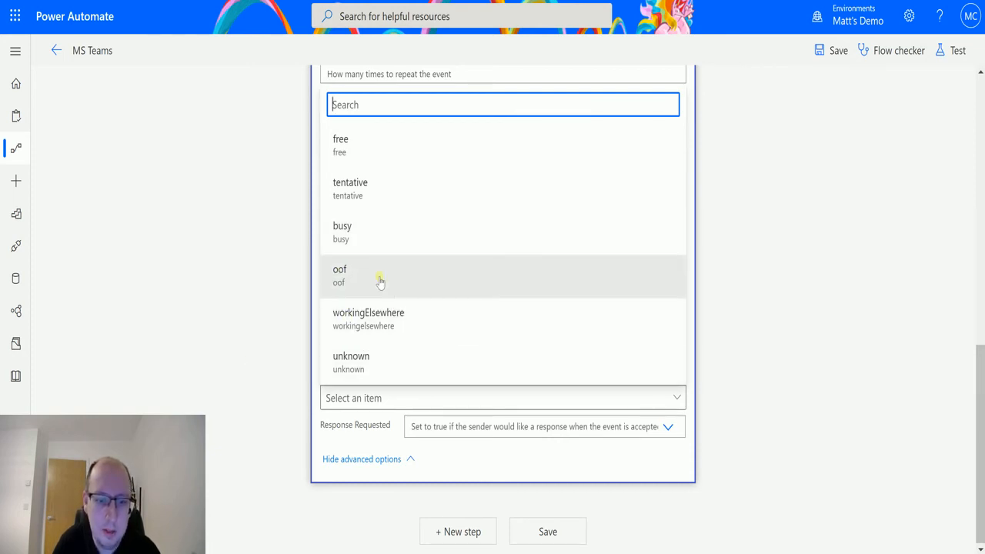
mouse_move(535, 288)
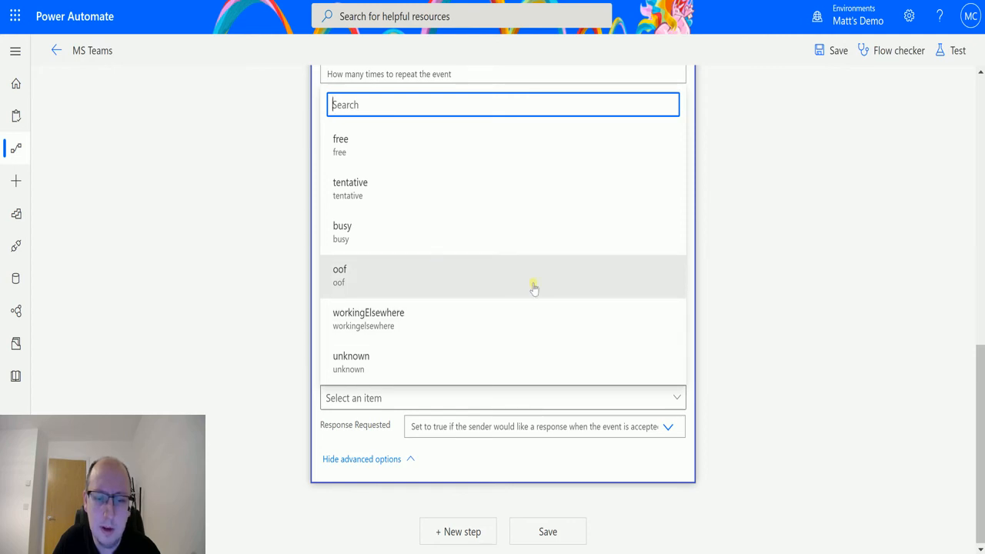
mouse_move(551, 274)
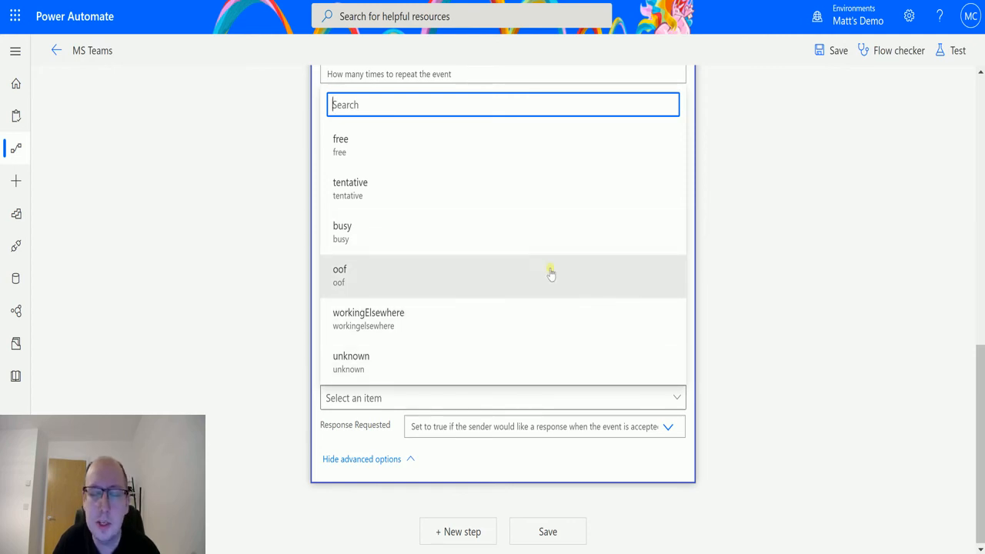
mouse_move(728, 311)
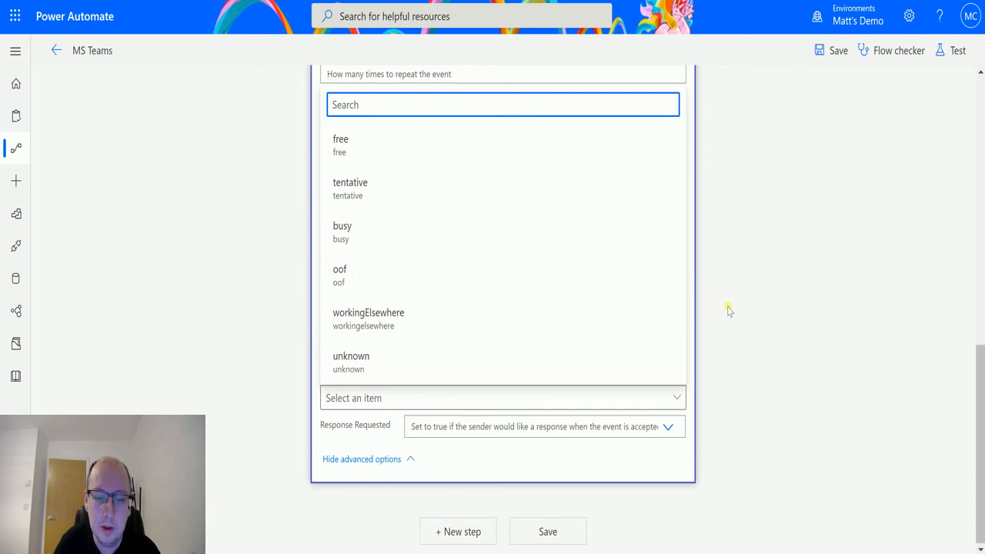
left_click(502, 397)
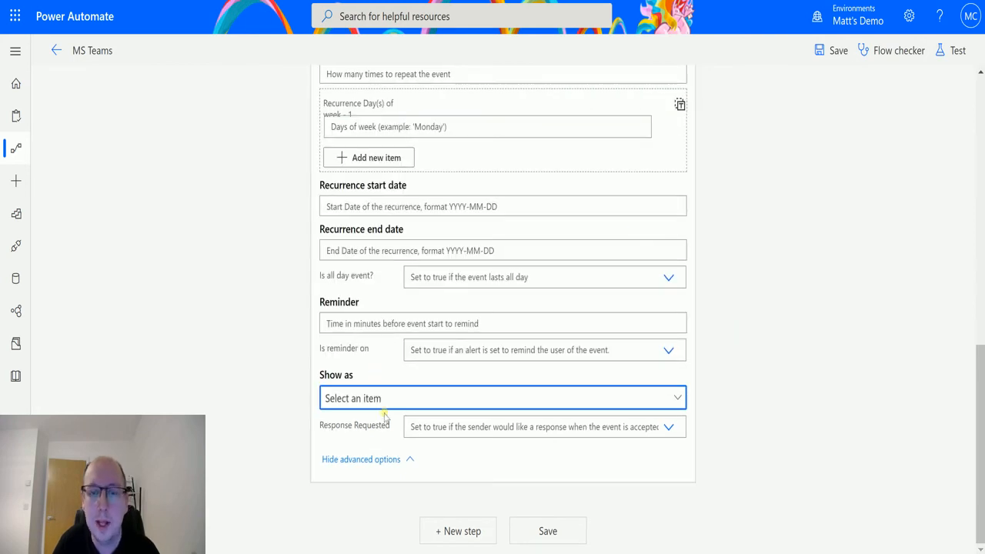
mouse_move(422, 376)
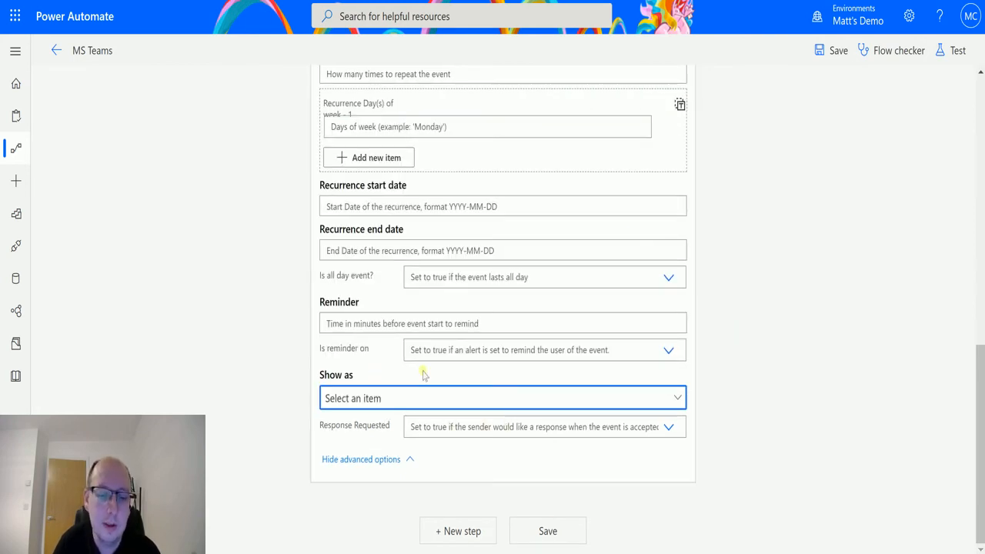
mouse_move(445, 376)
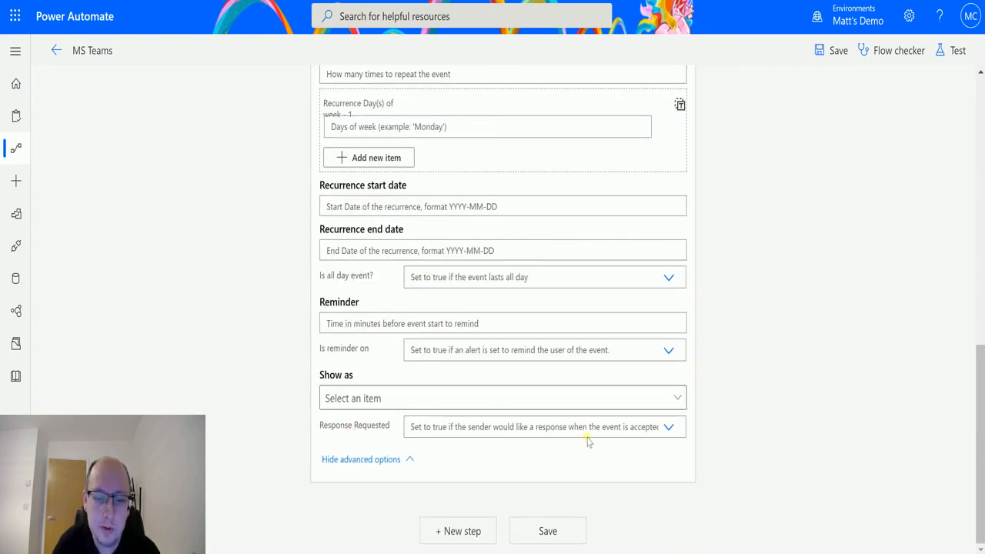
mouse_move(581, 449)
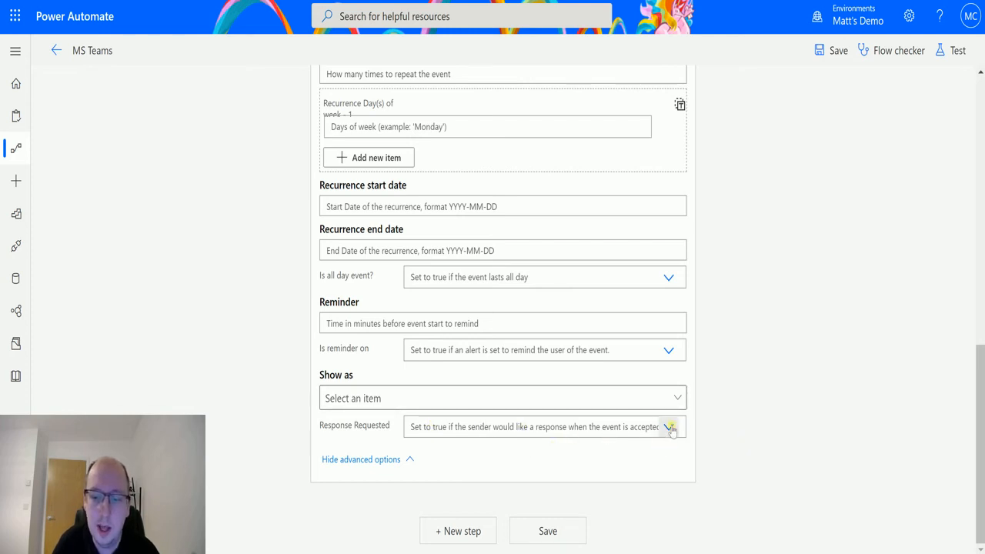
mouse_move(745, 342)
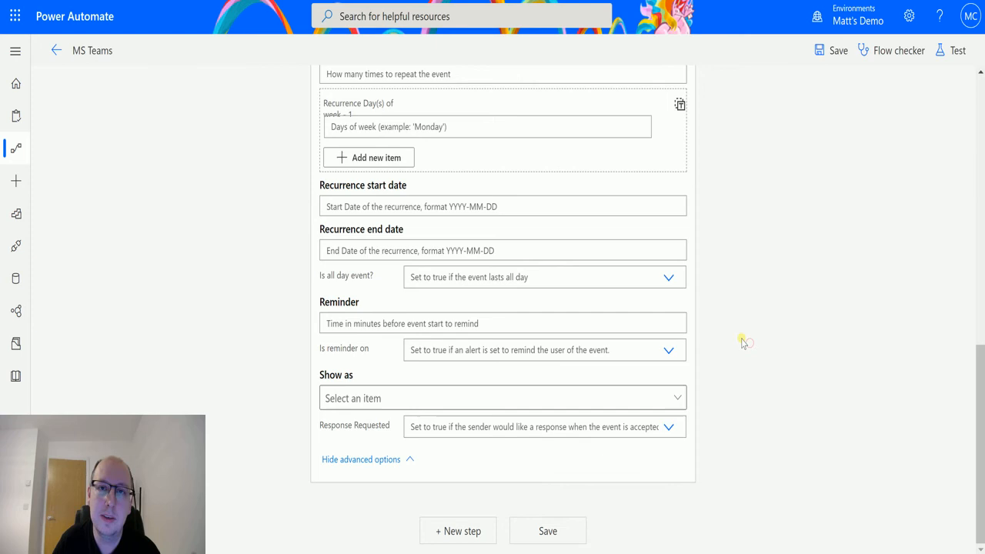
mouse_move(747, 323)
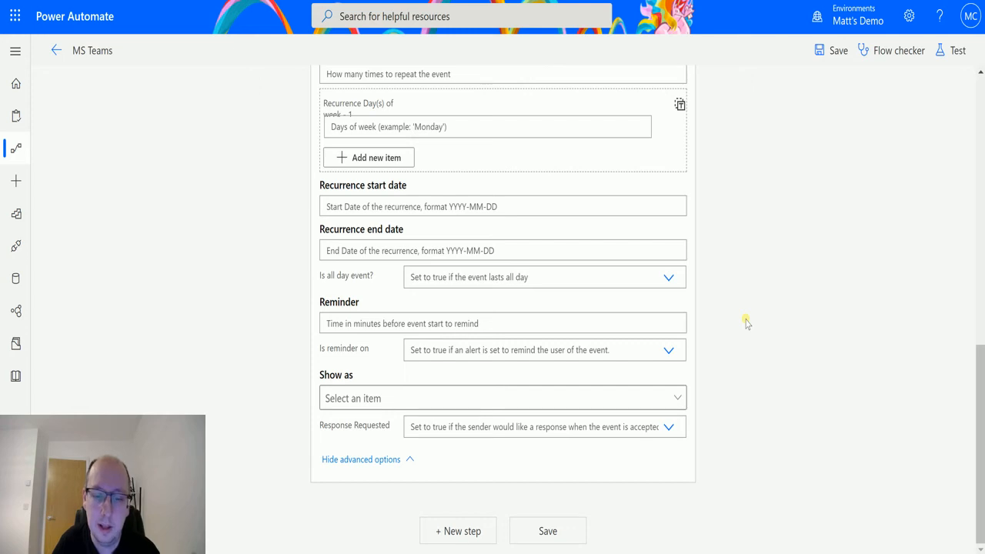
mouse_move(648, 477)
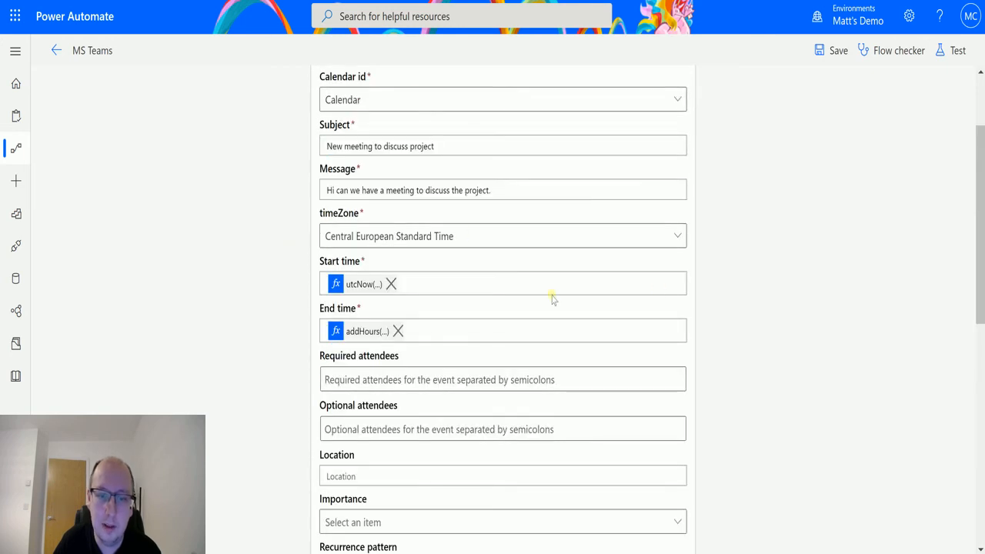
scroll("down", 3)
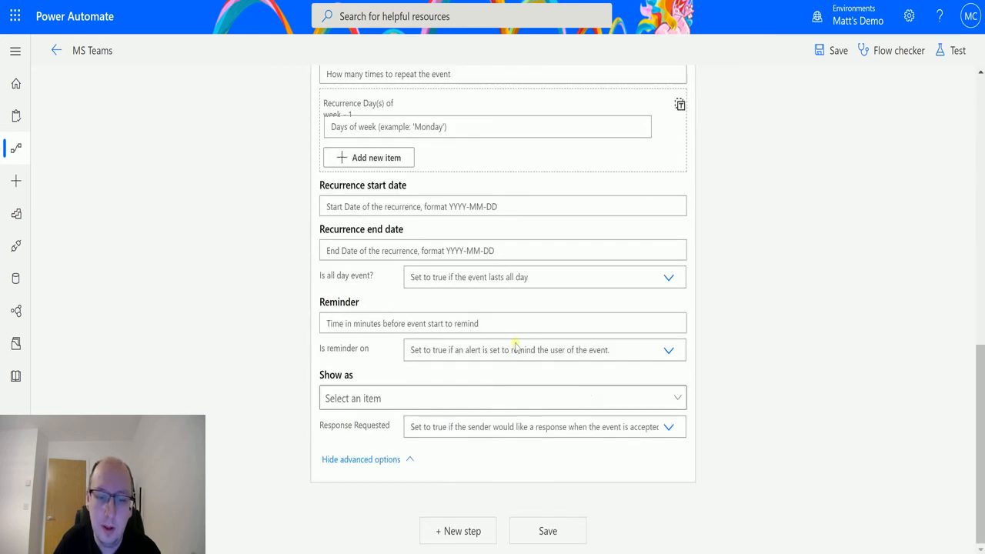
mouse_move(475, 452)
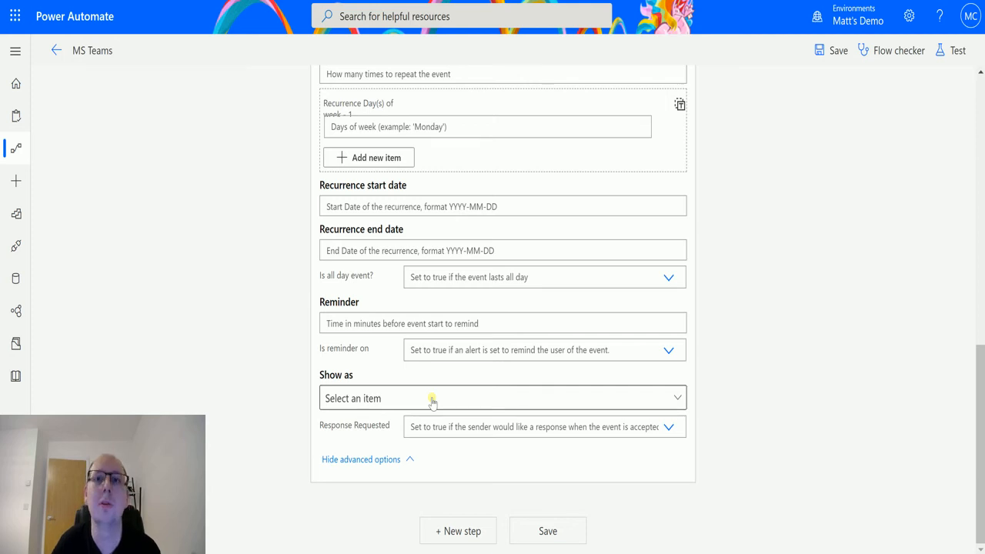
scroll("up", 3)
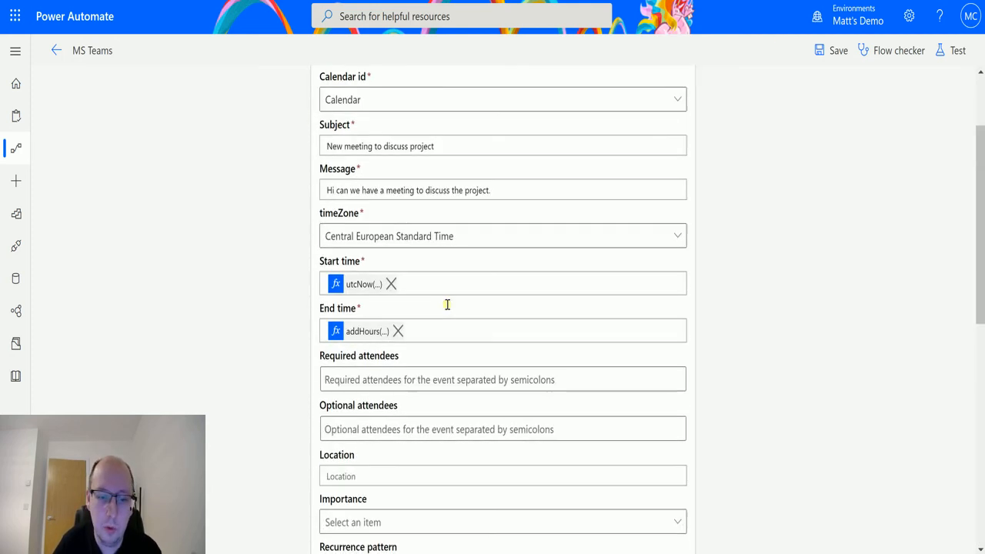
mouse_move(957, 50)
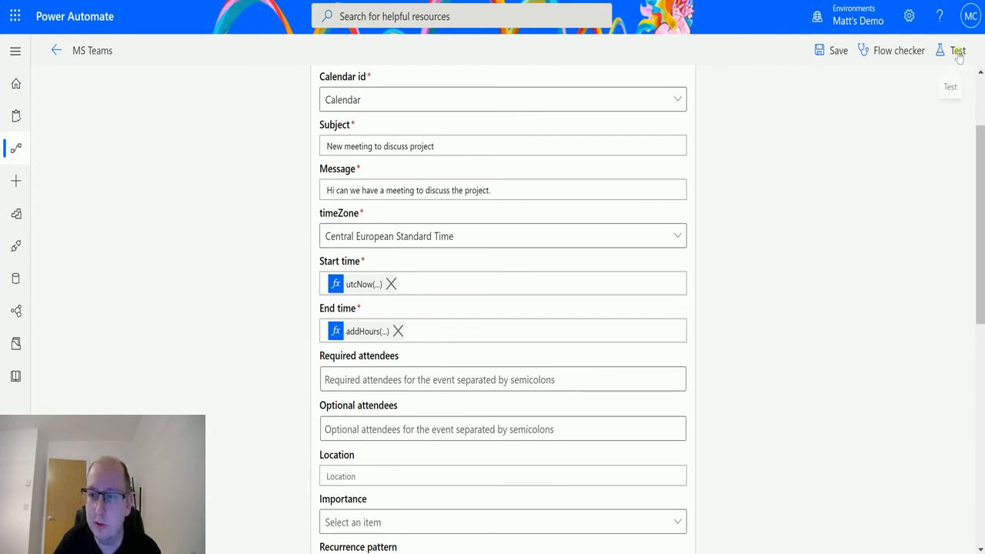
Save the MS Teams flow and run a manual test with 'I'll perform the trigger action'
left_click(957, 49)
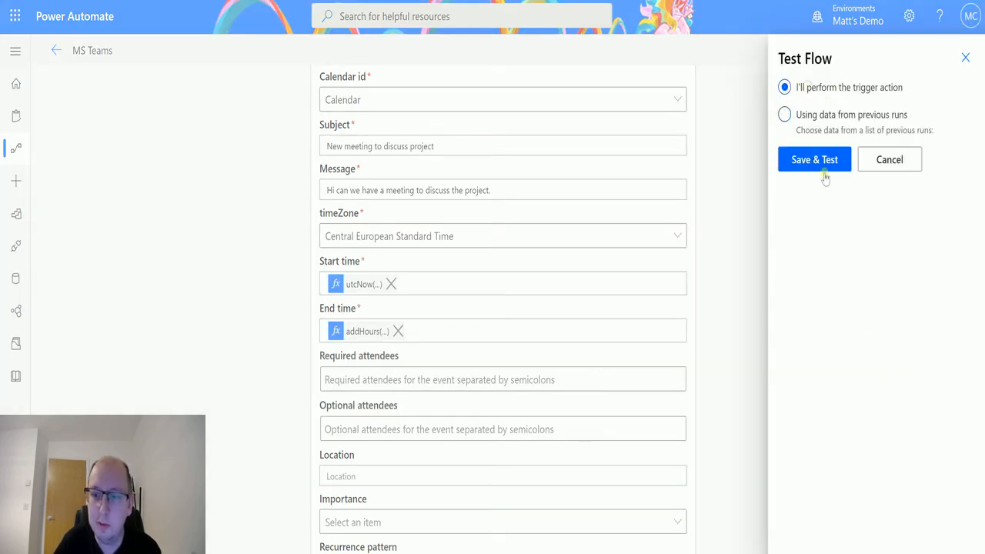
left_click(813, 158)
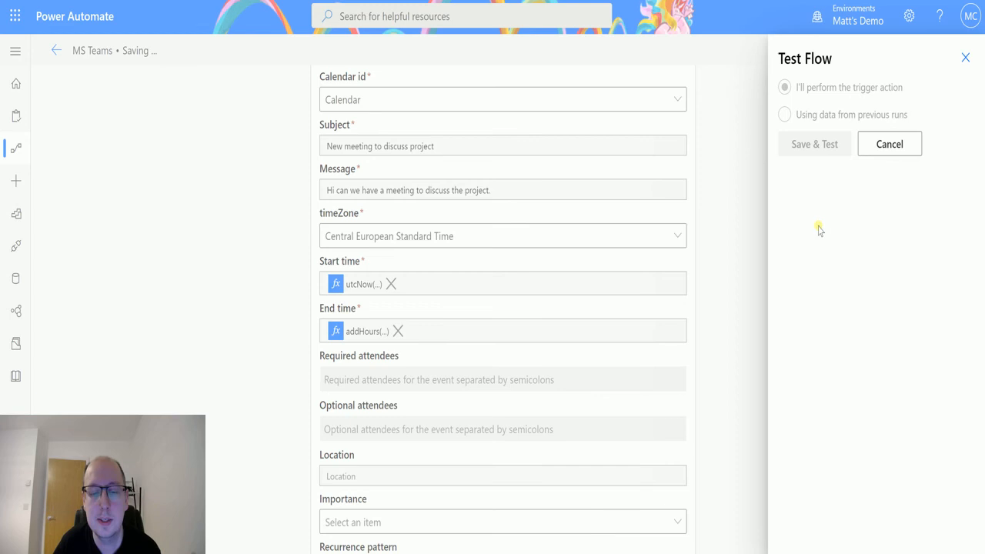
left_click(813, 144)
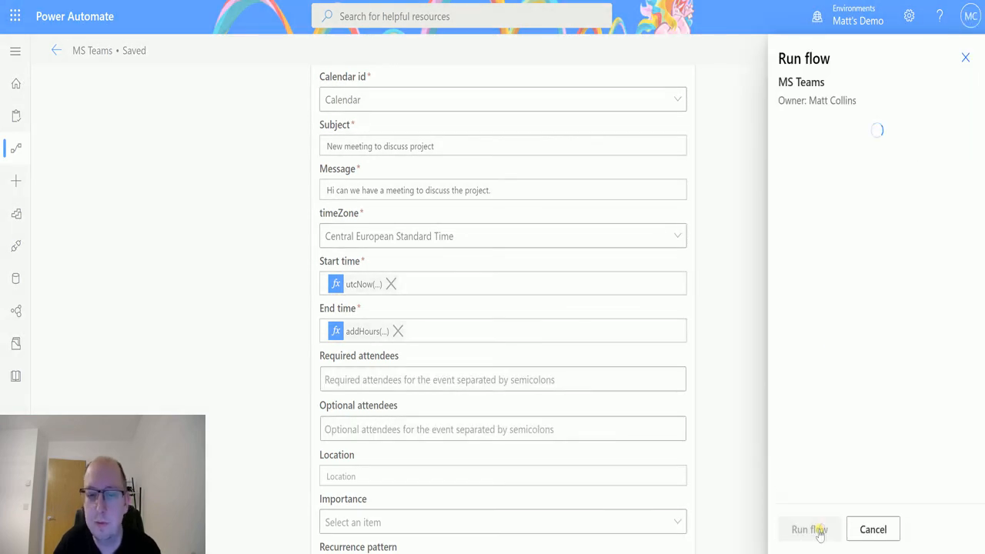
left_click(808, 529)
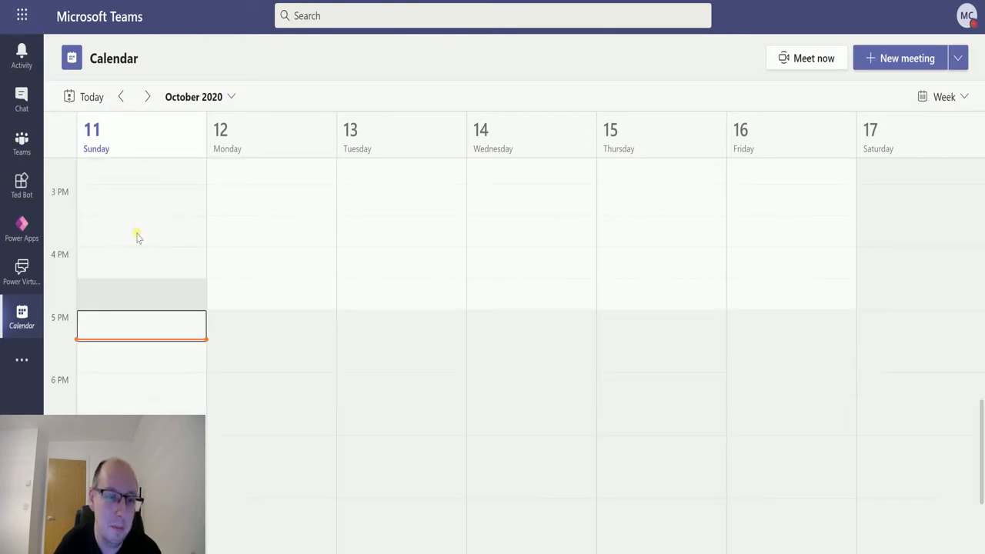
Locate the New meeting to discuss project event on Sunday 11 October in the Teams calendar
left_click(148, 95)
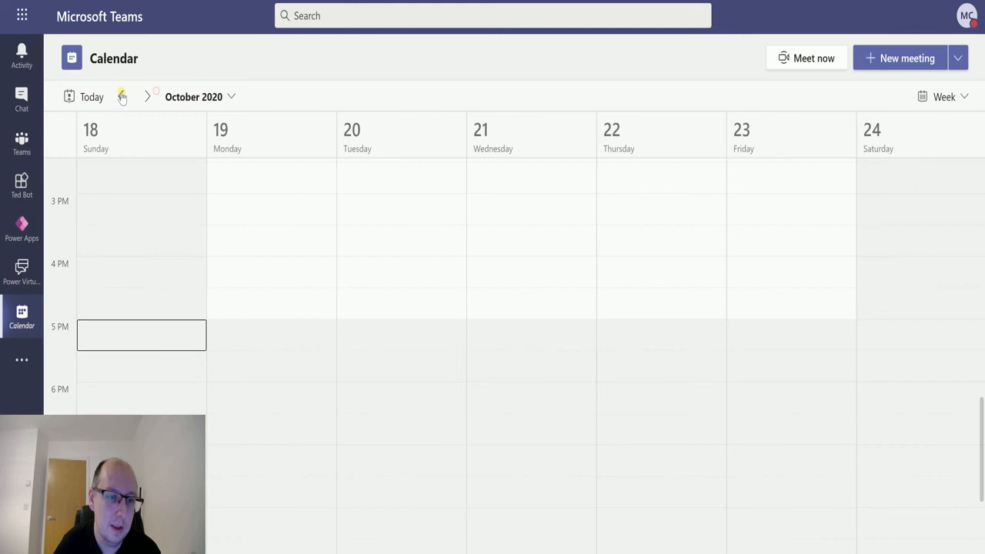
left_click(121, 95)
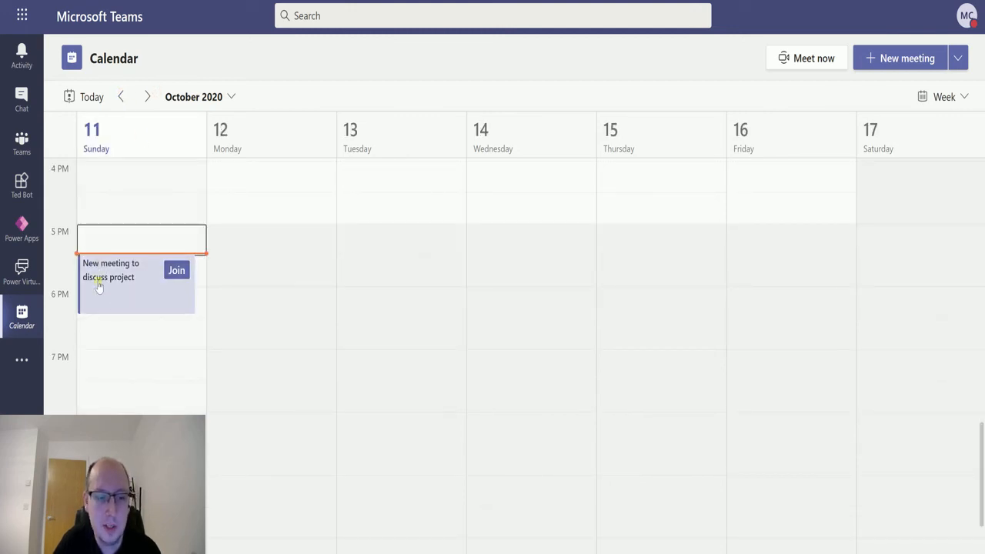
left_click(116, 285)
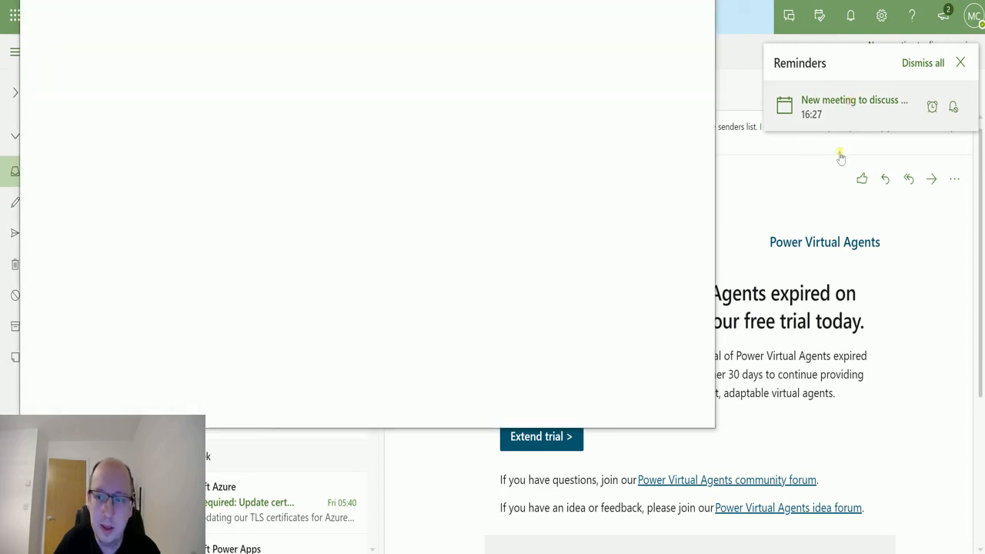
View the New meeting to discuss project event from its Outlook reminder, Sun 11/10/2020 16:27–17:27
left_click(854, 106)
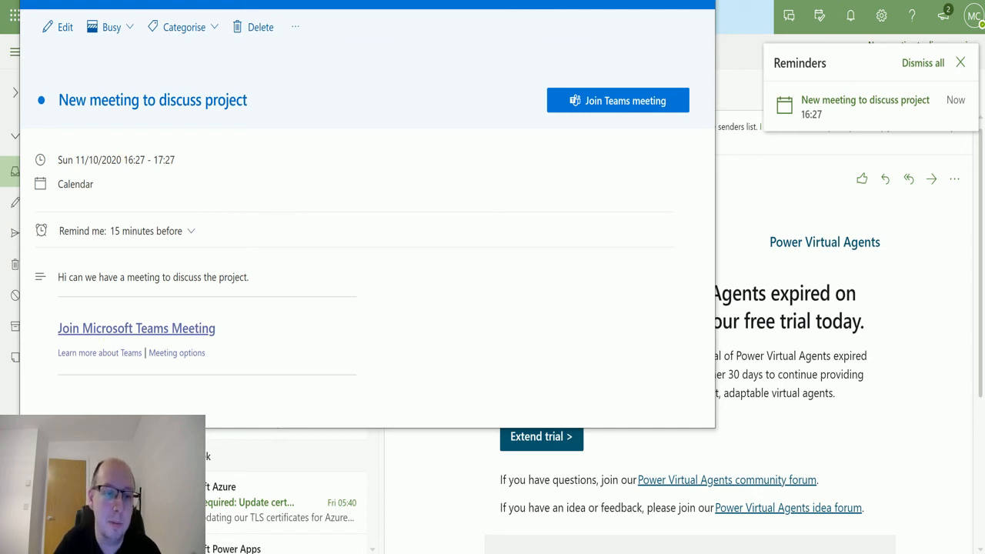
mouse_move(105, 257)
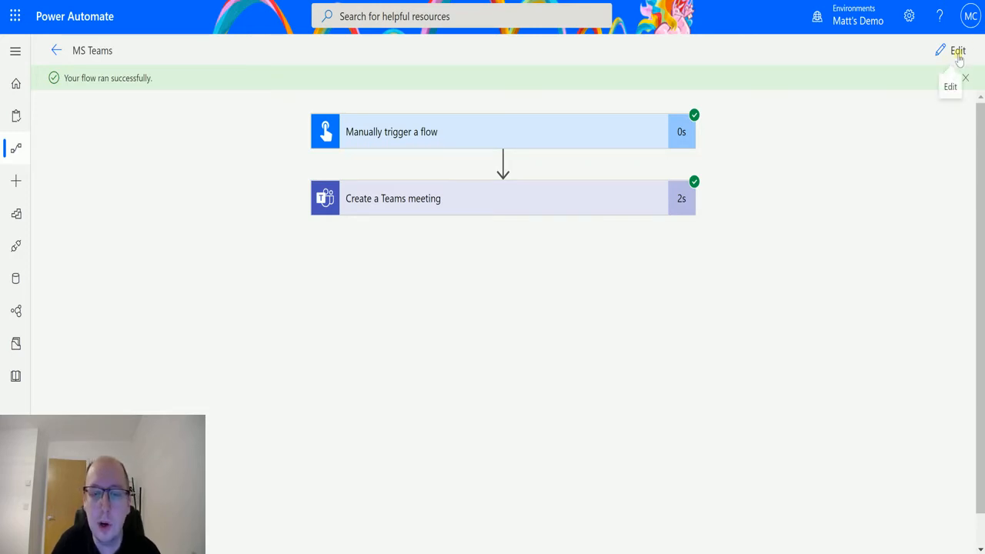
Reopen the MS Teams flow for editing and add a new step after the meeting action
left_click(957, 49)
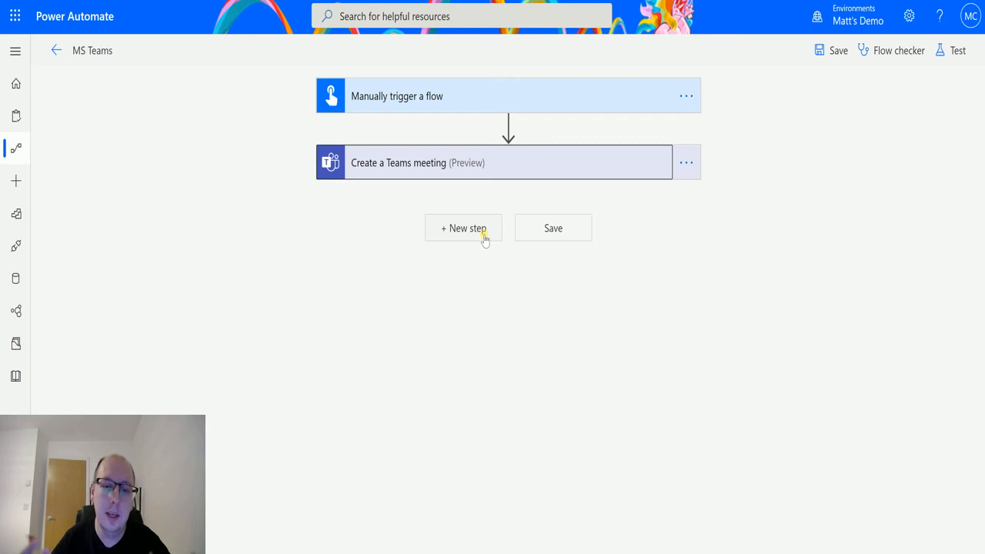
left_click(464, 228)
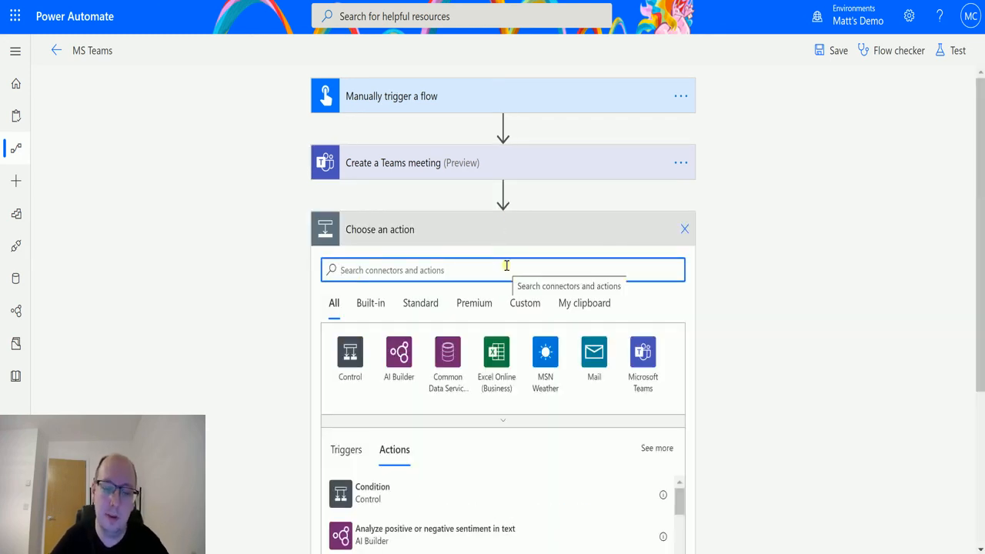
Add a Compose data operation whose Inputs is the meeting's joinUrl dynamic content
type("compose")
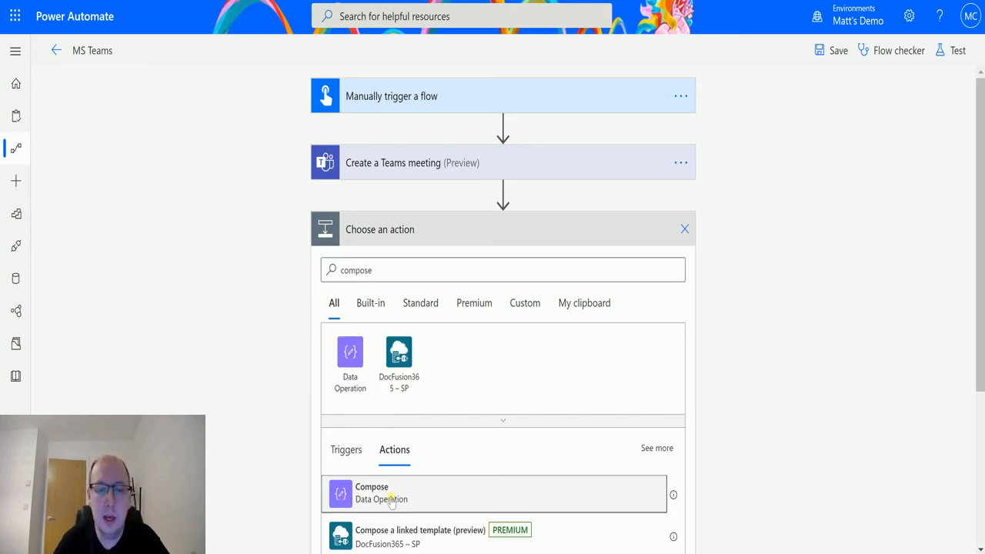
left_click(372, 493)
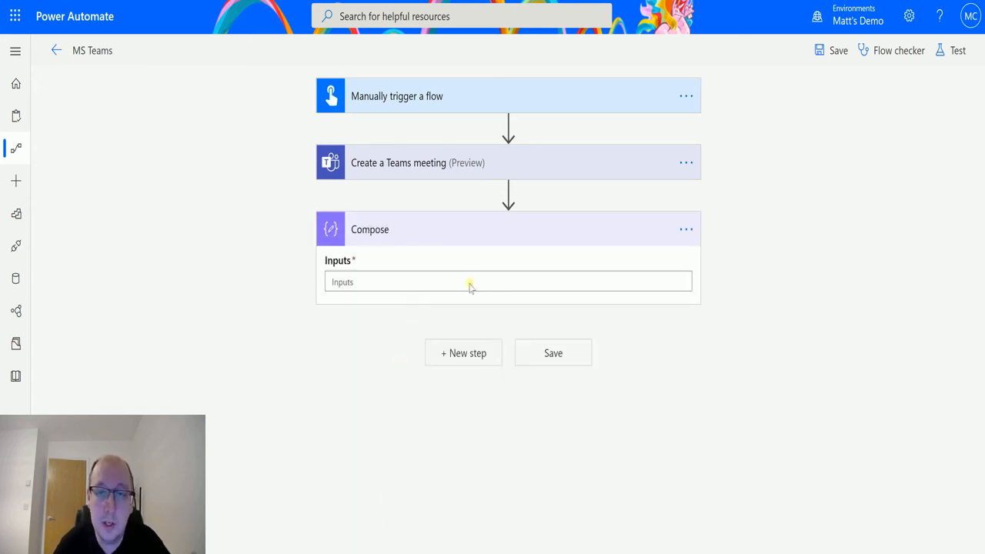
left_click(508, 282)
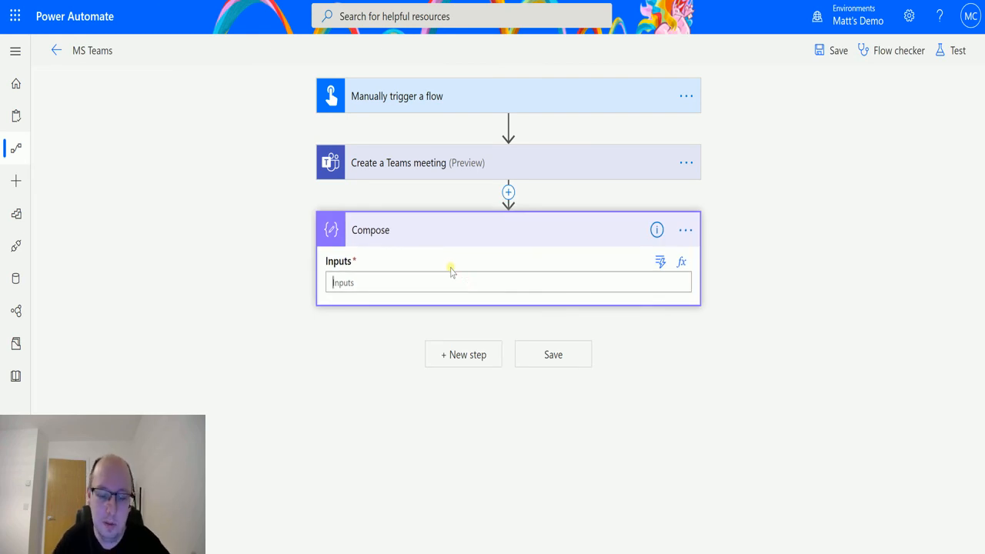
left_click(508, 283)
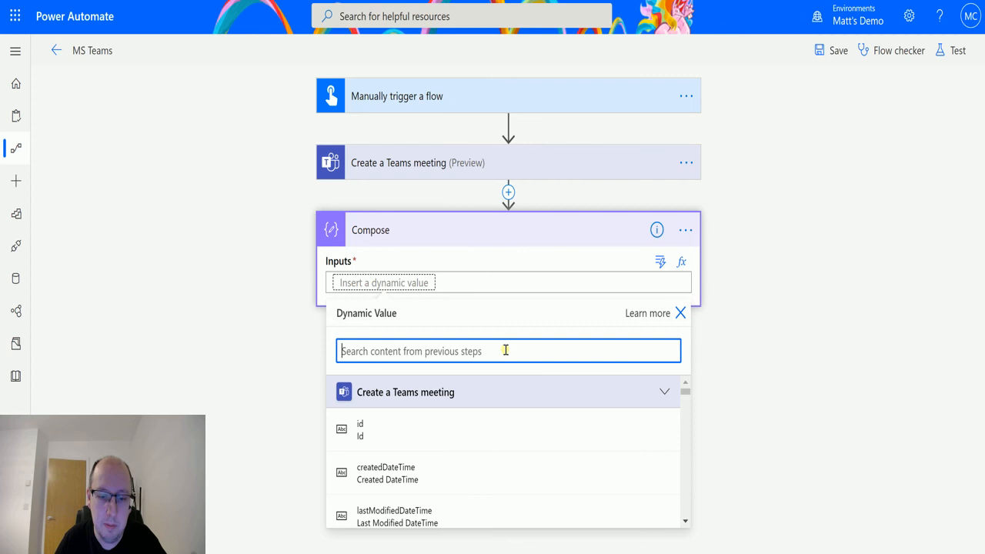
type("joinUrl")
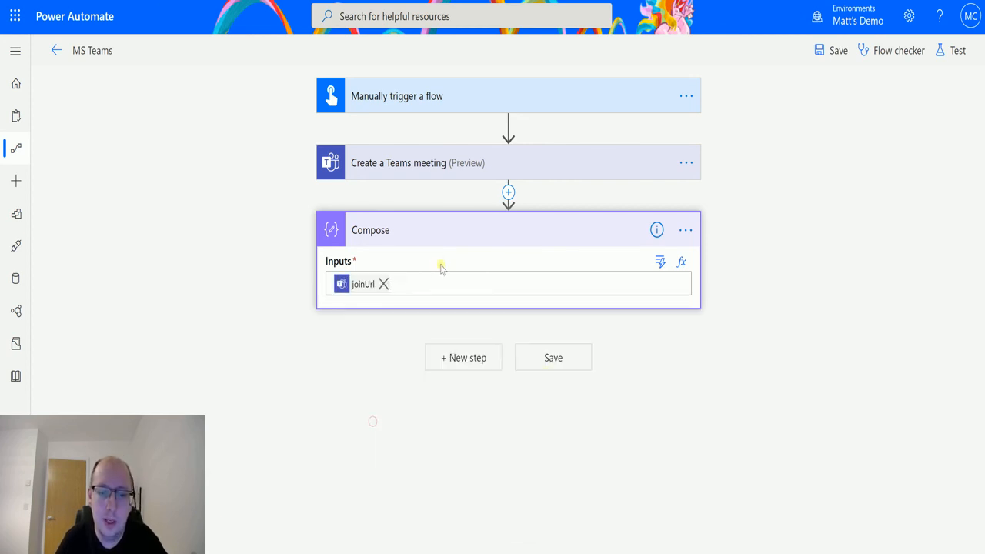
left_click(957, 49)
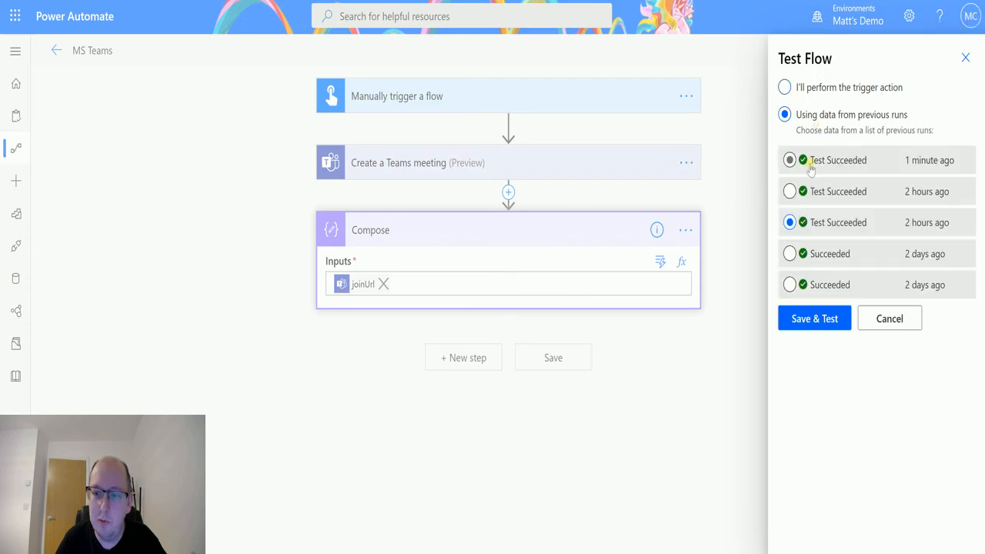
Save and test with the most recent run's data, then view the Compose output join URL
left_click(814, 317)
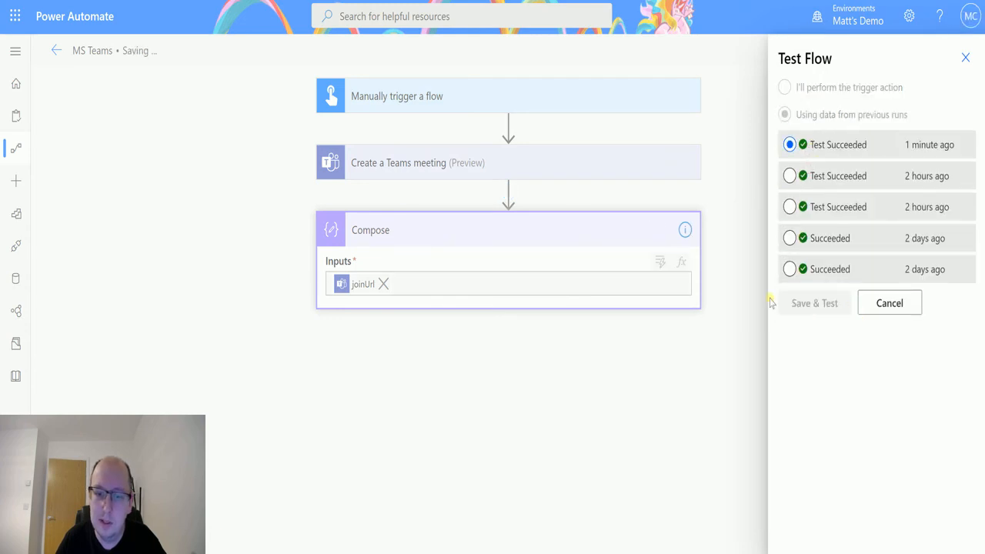
left_click(814, 301)
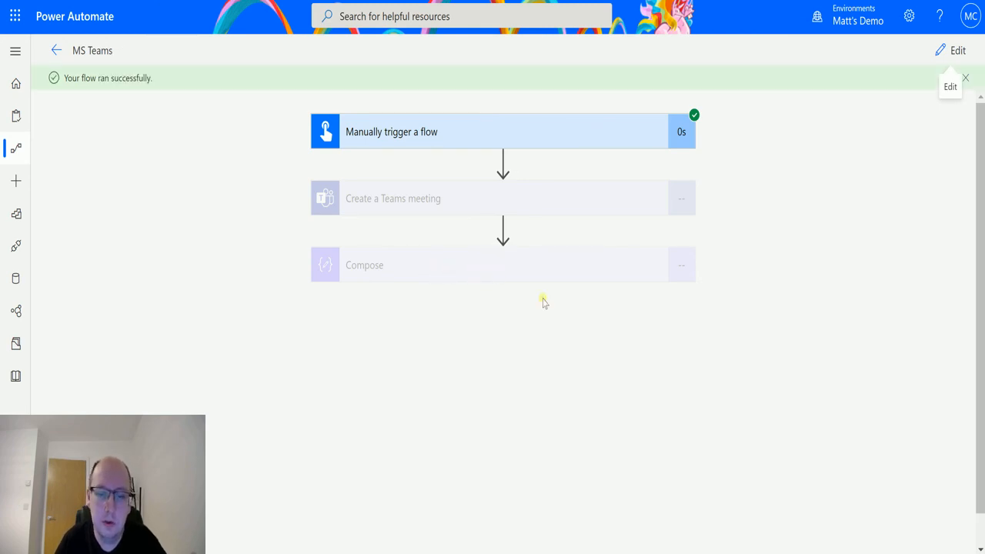
left_click(502, 265)
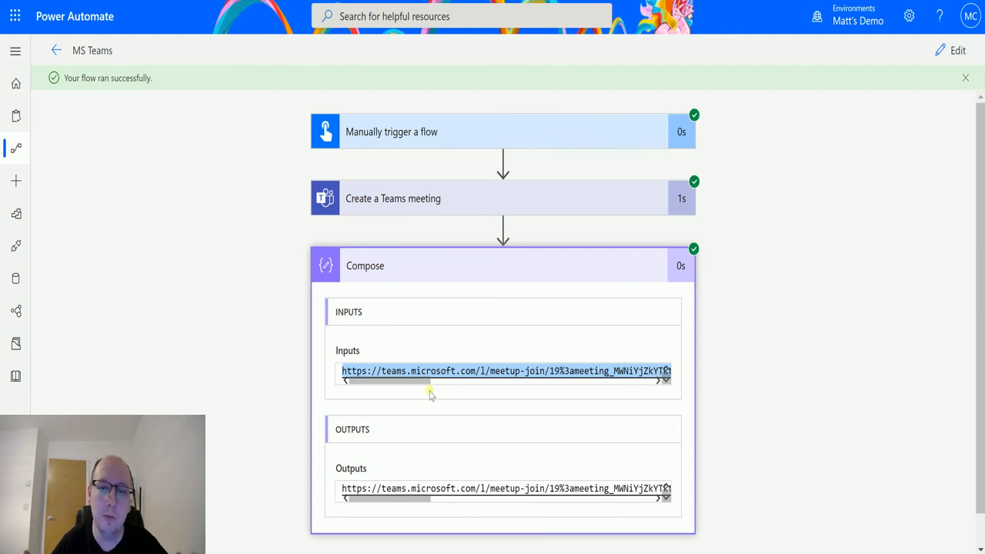
mouse_move(499, 273)
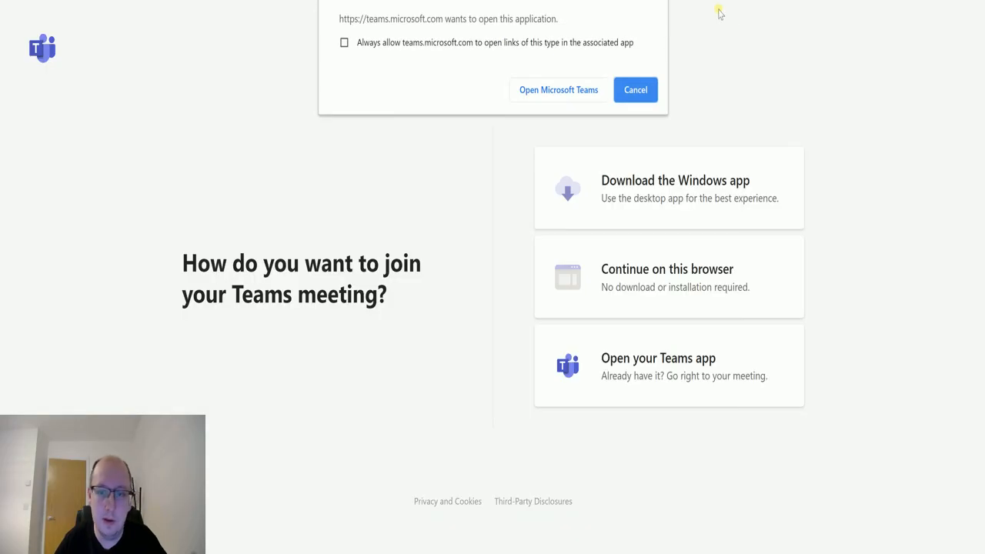
Launch the meeting from the join URL in the Teams app, reaching the pre-join screen
left_click(634, 89)
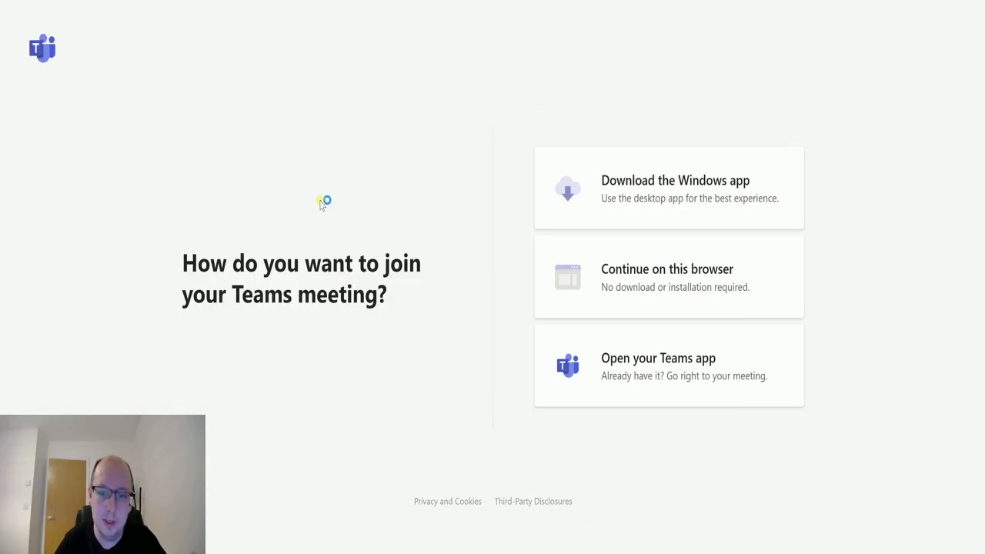
left_click(658, 357)
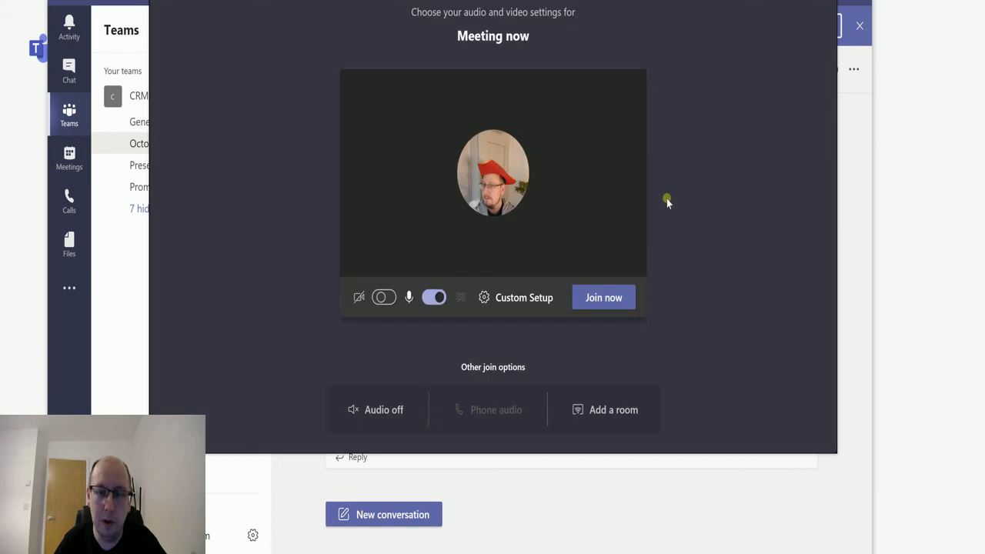
left_click(384, 297)
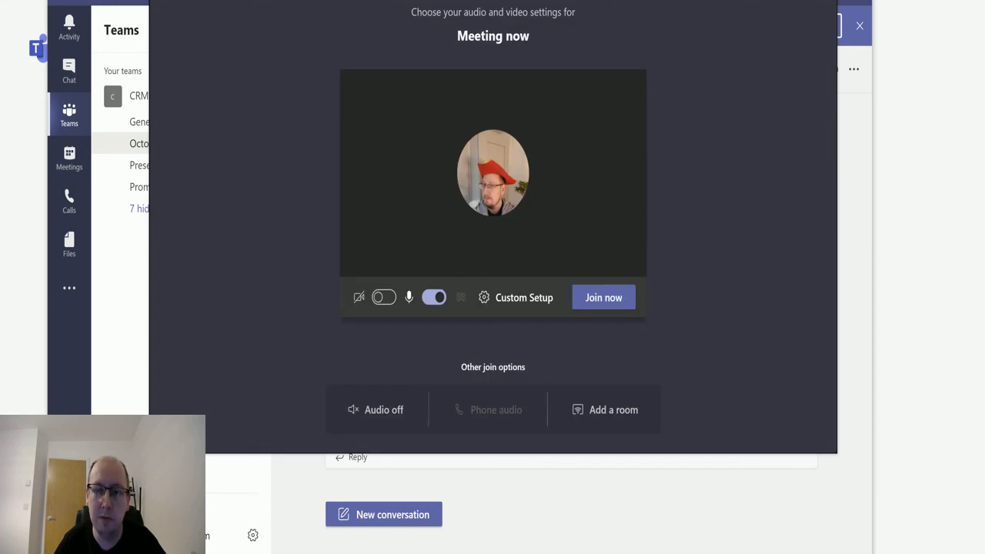